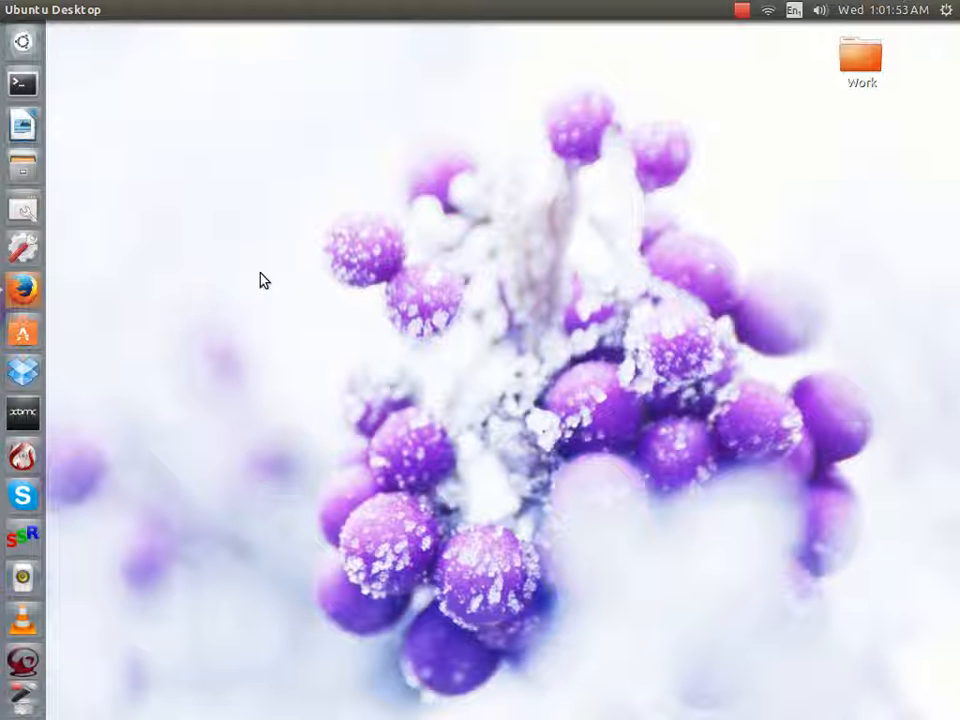
mouse_move(248, 207)
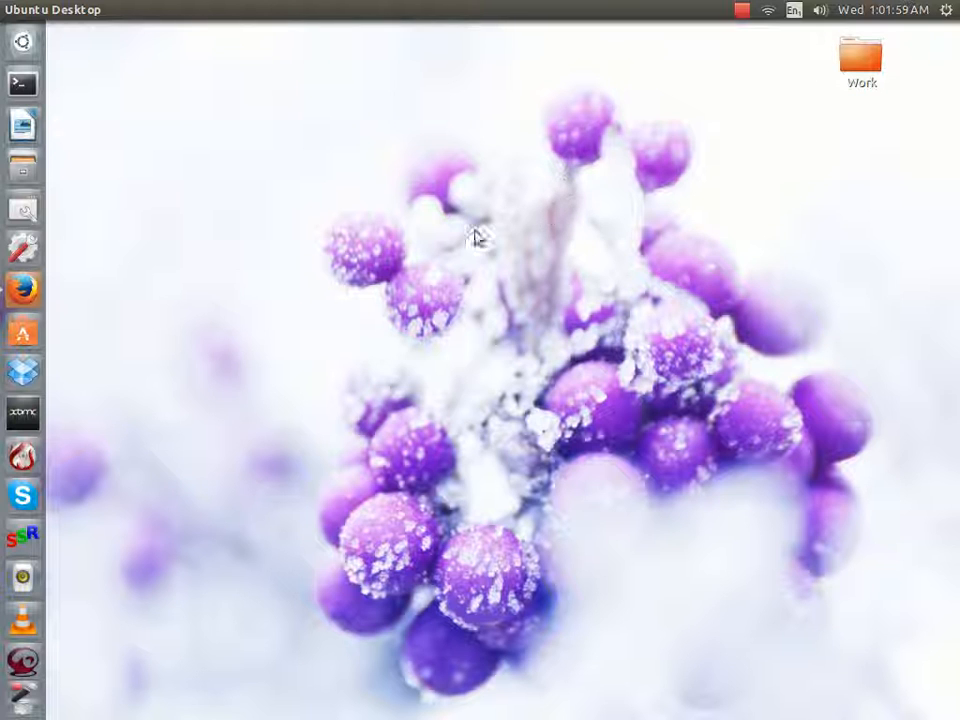
mouse_move(333, 130)
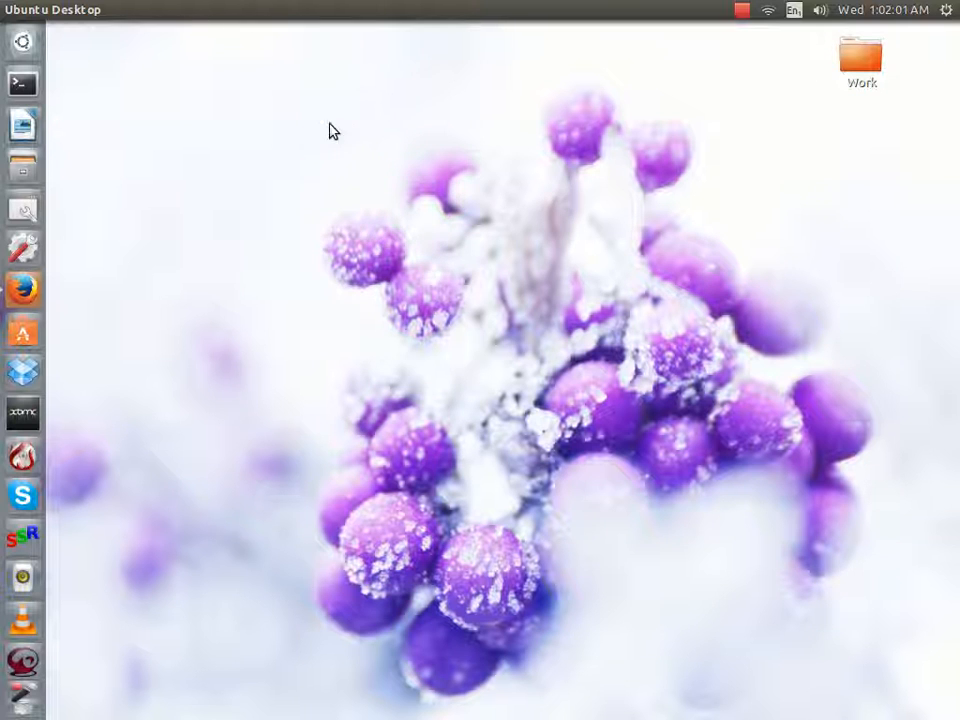
mouse_move(277, 140)
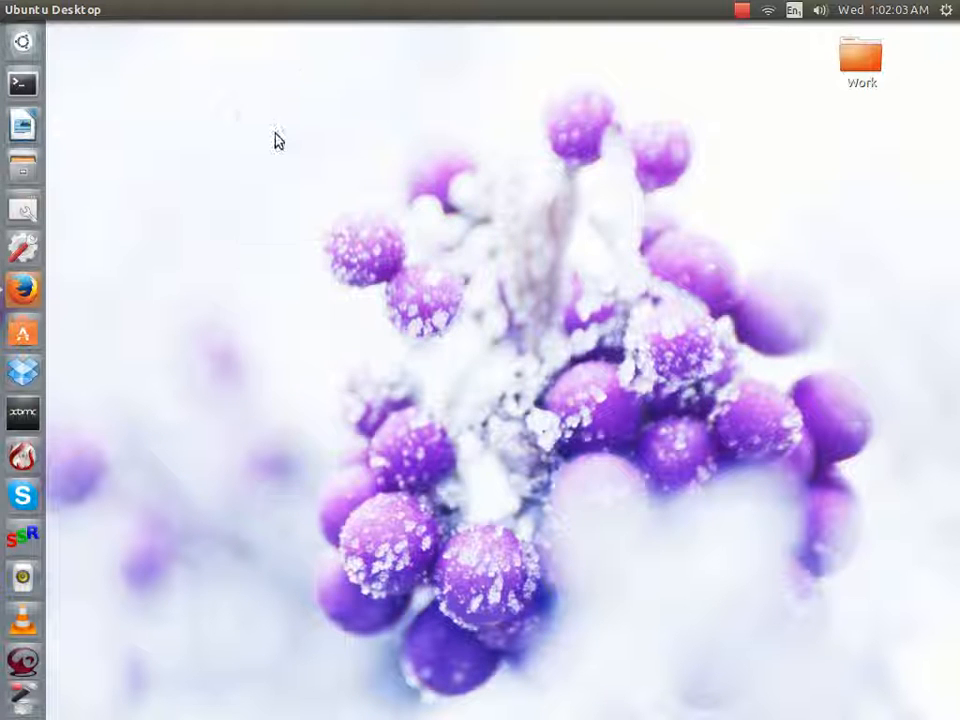
mouse_move(730, 549)
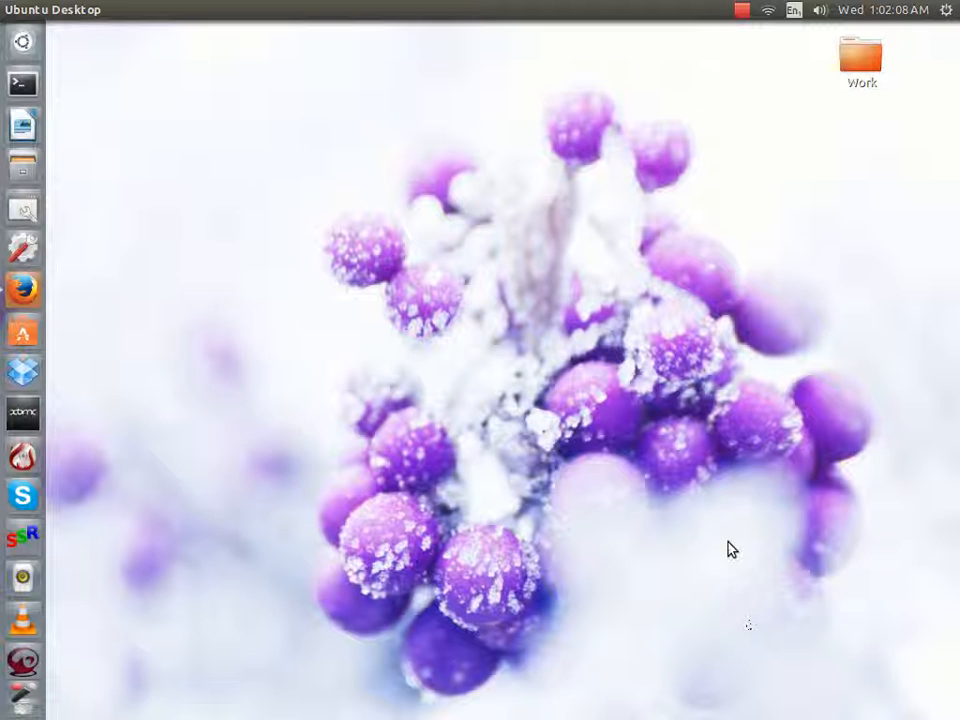
mouse_move(698, 549)
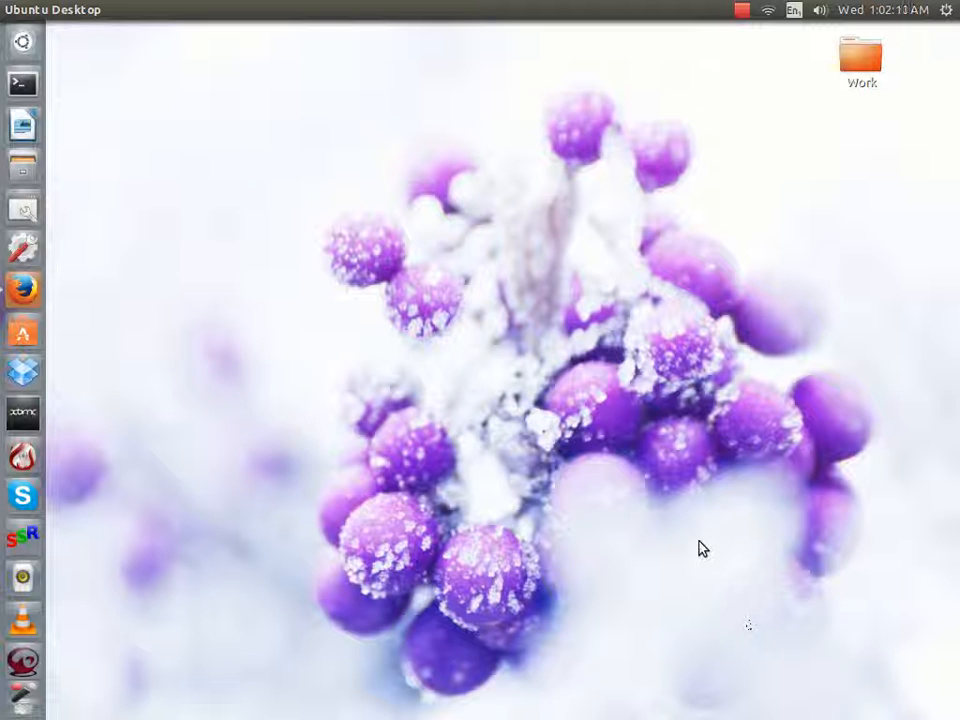
mouse_move(233, 378)
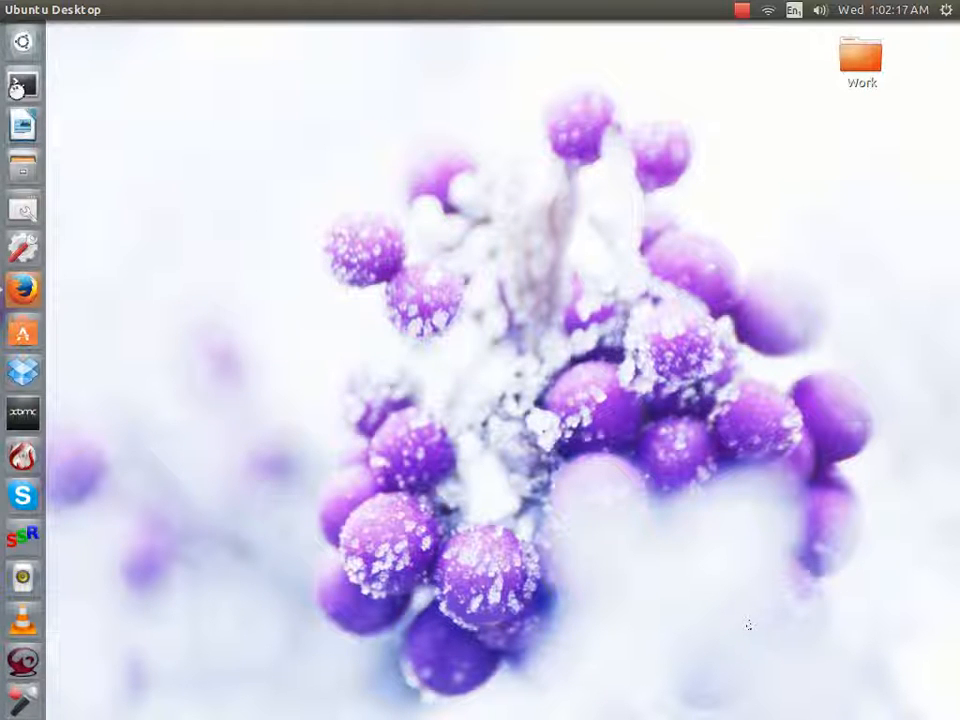
- Open a new terminal window and type 'cyrptoLocker' at the prompt
left_click(22, 82)
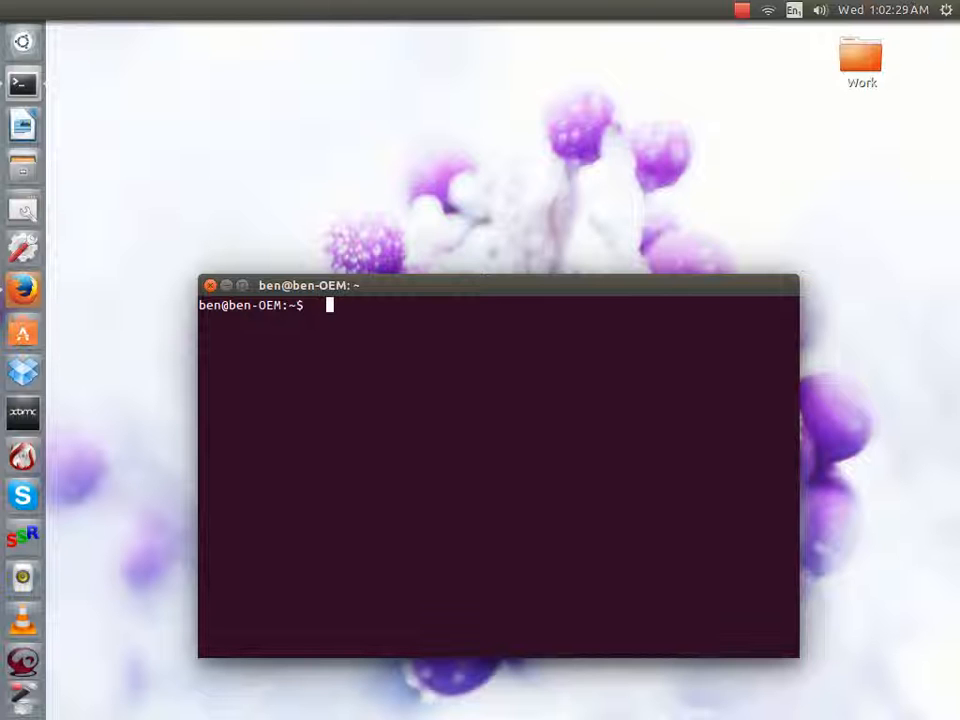
type("c")
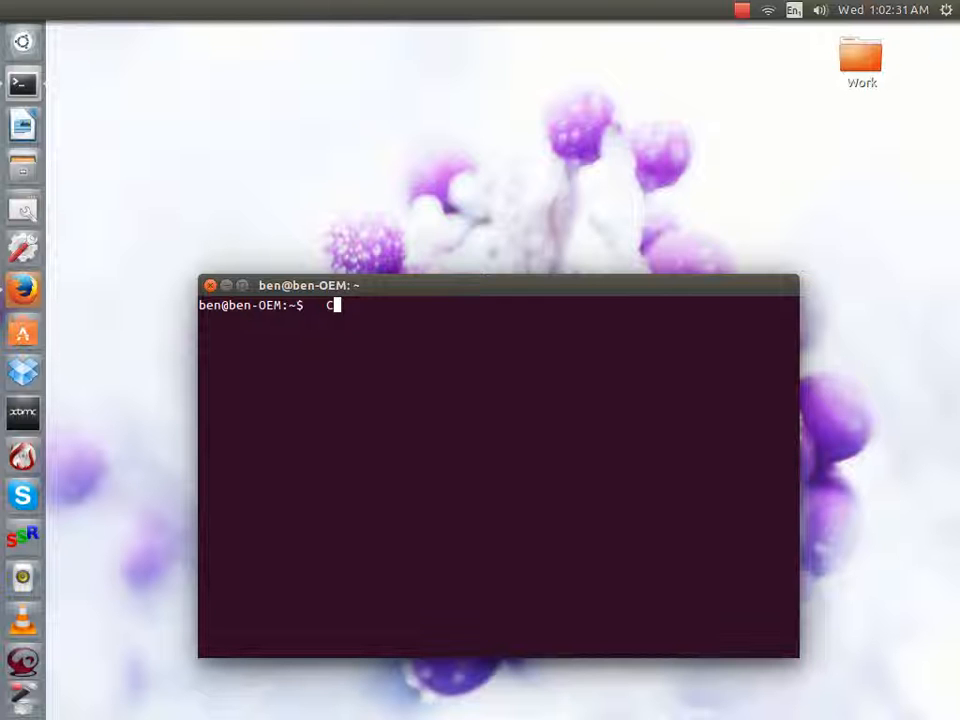
type("yrpt")
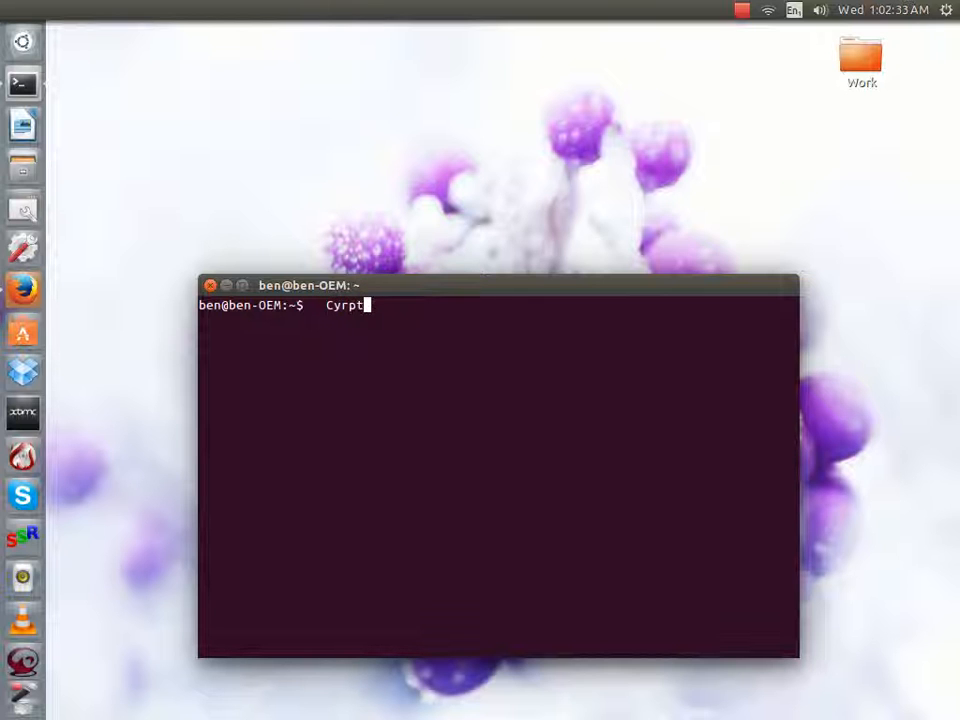
key("BackSpace")
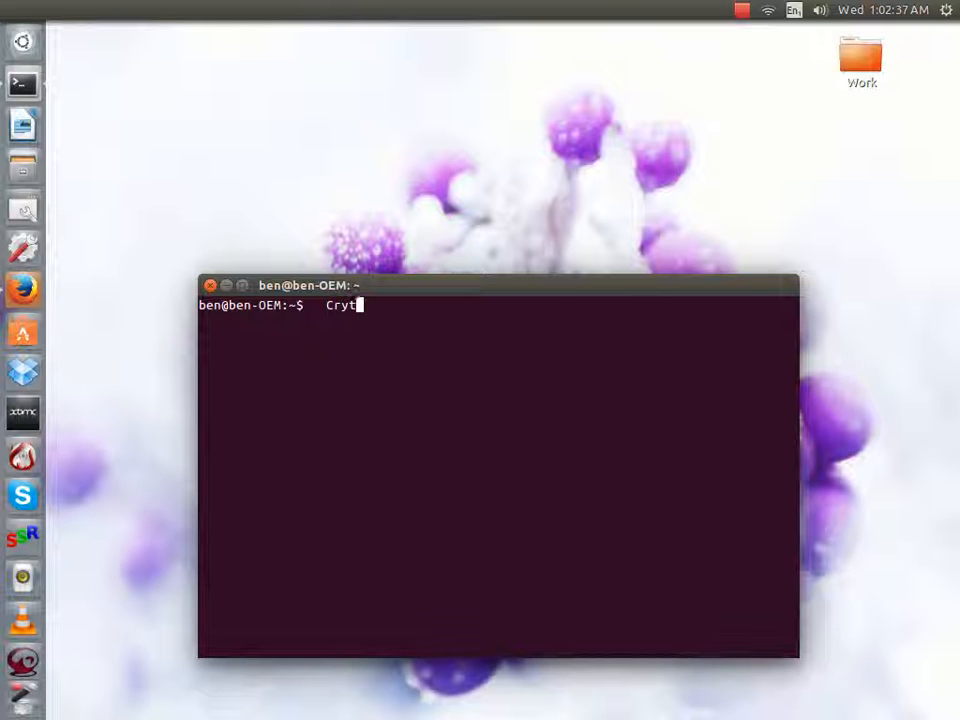
key("BackSpace")
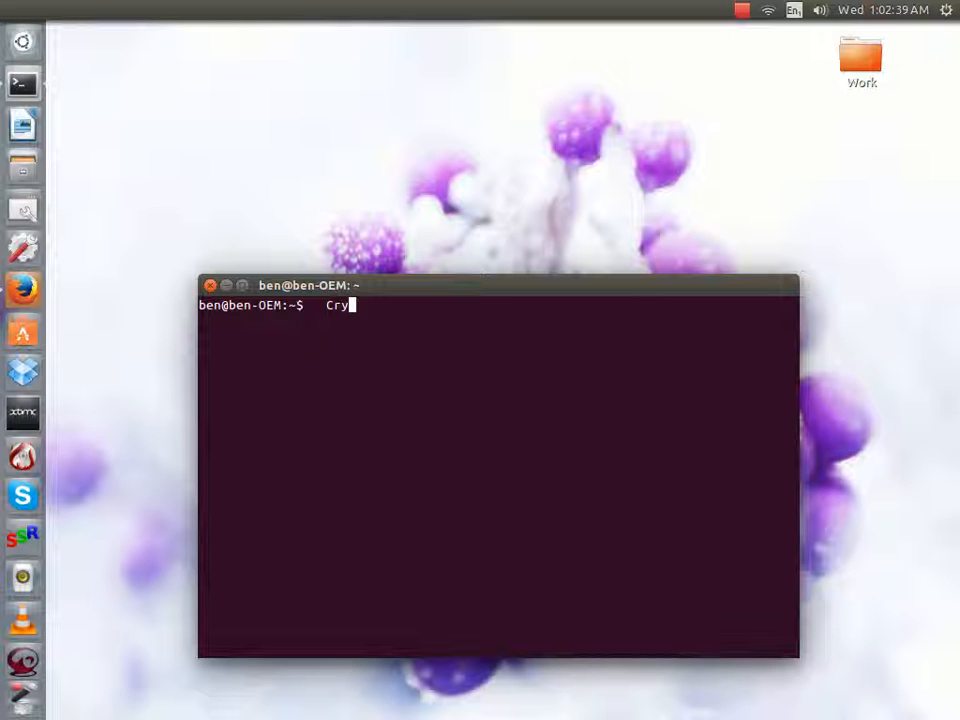
type("pto")
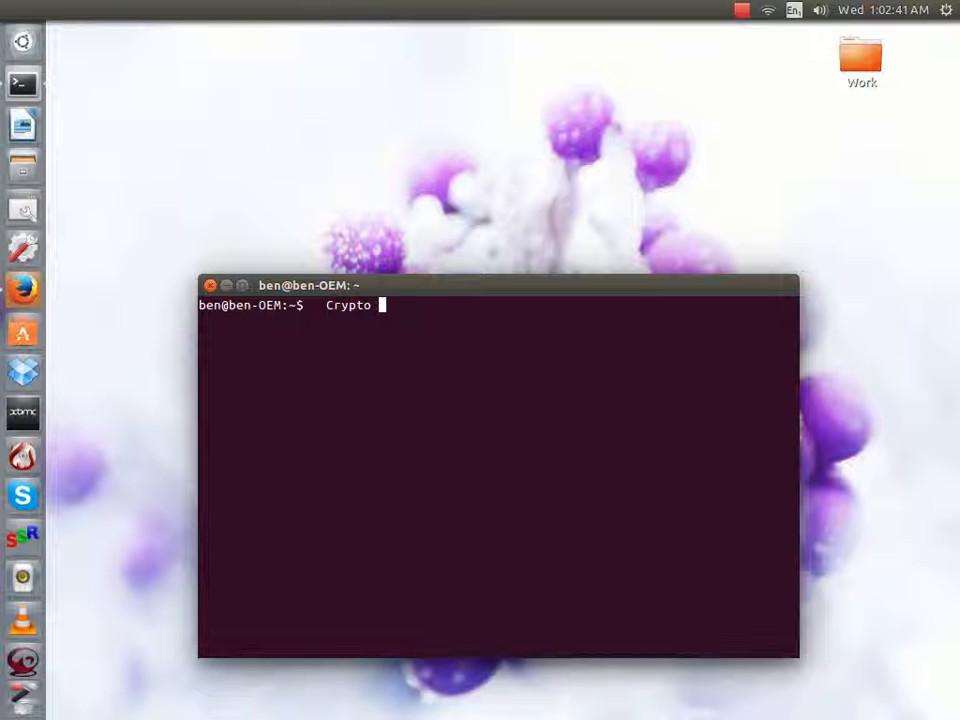
type("Loc")
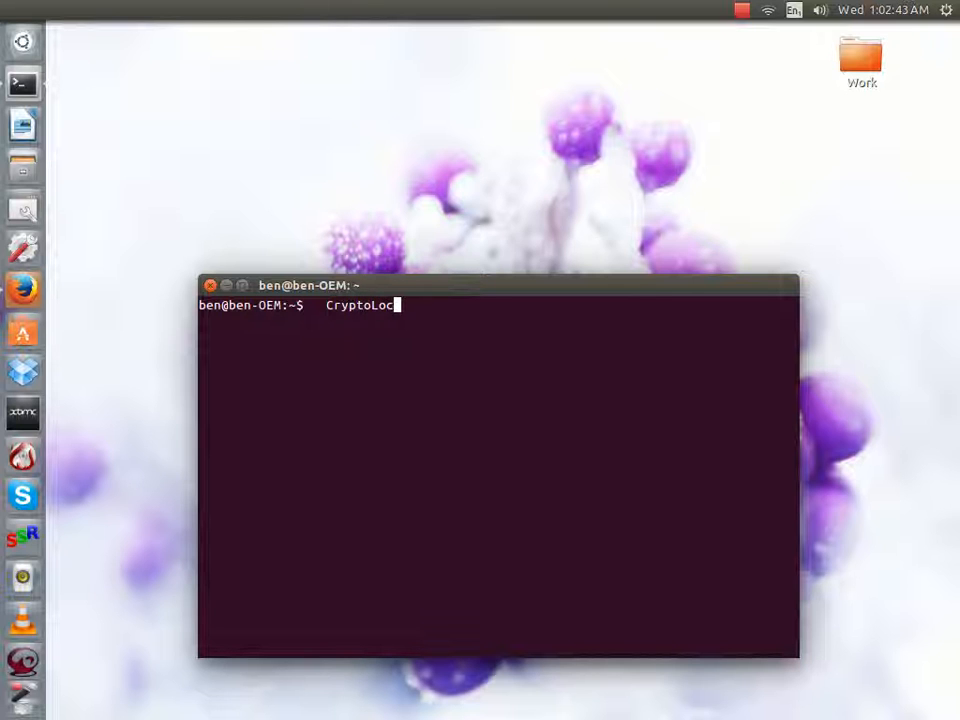
type("ker")
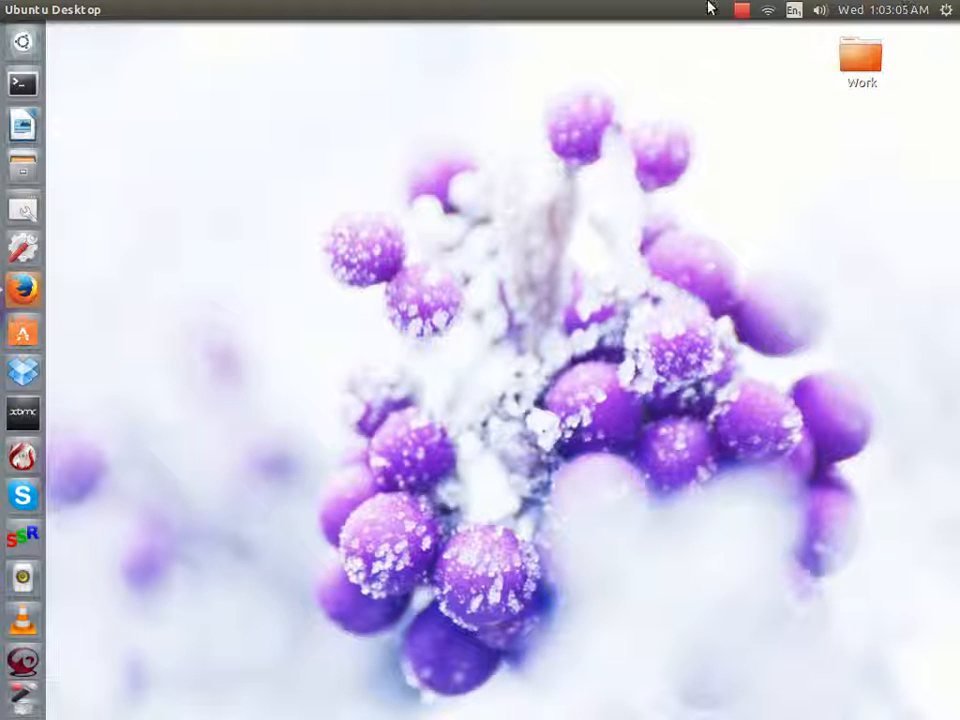
mouse_move(615, 135)
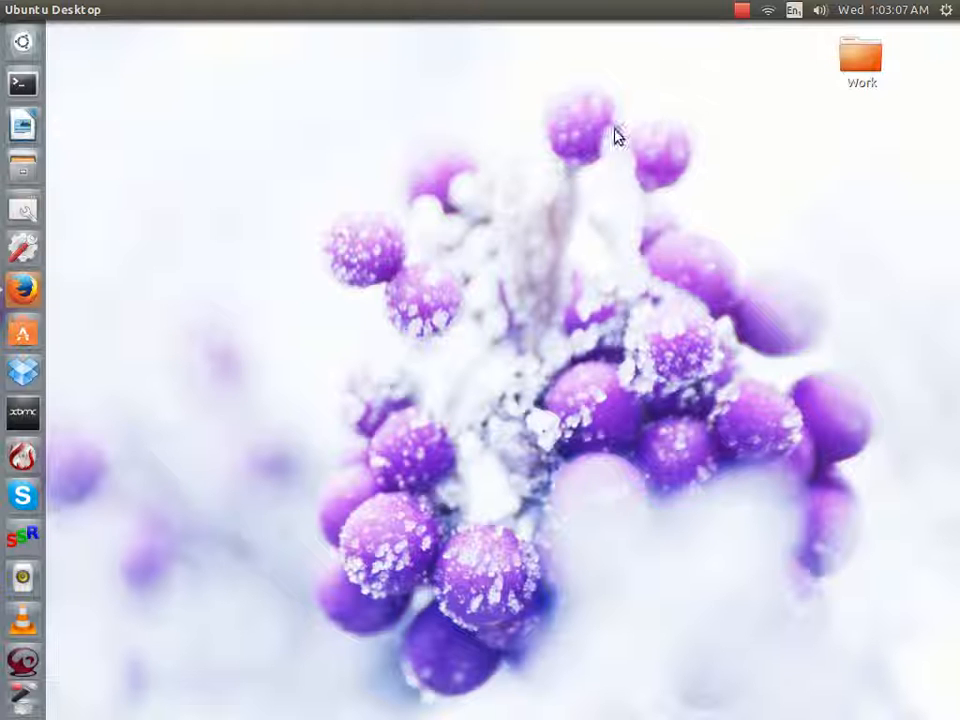
mouse_move(228, 320)
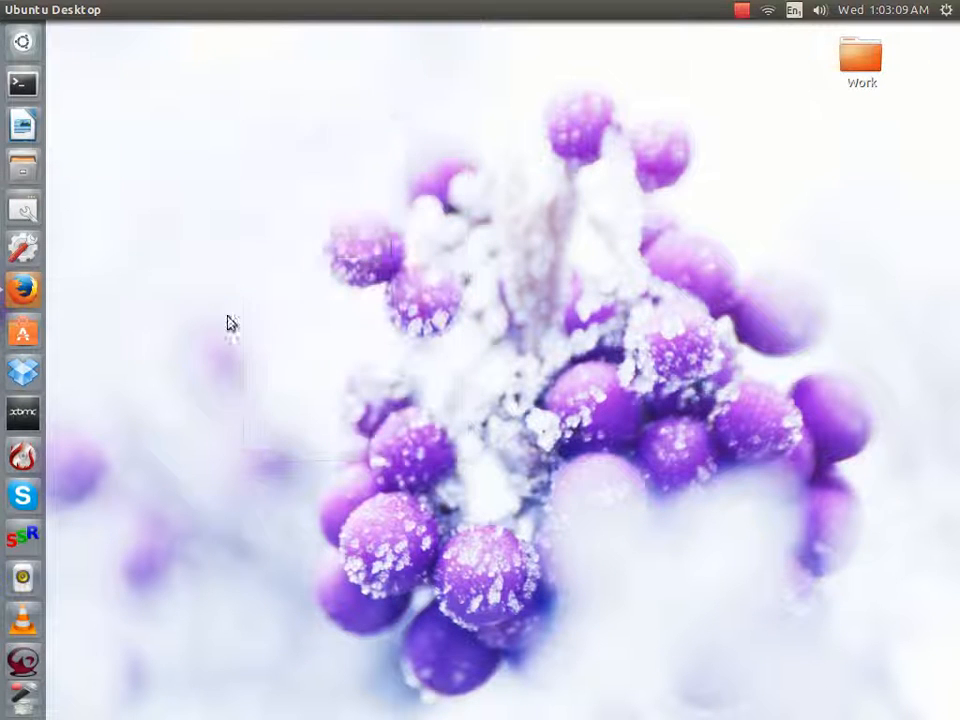
mouse_move(838, 548)
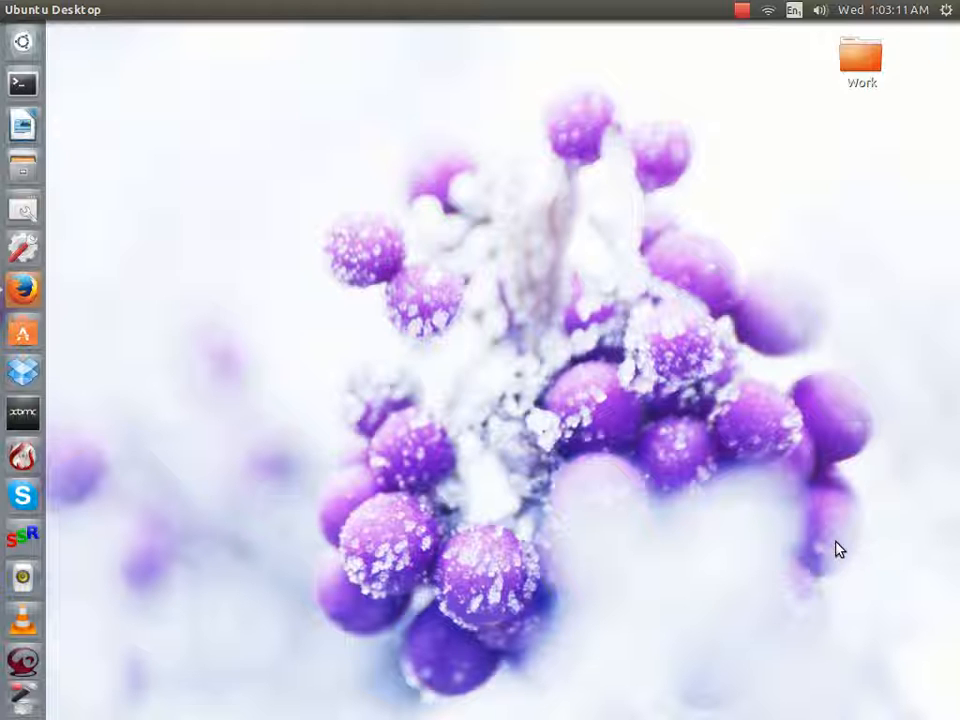
mouse_move(335, 134)
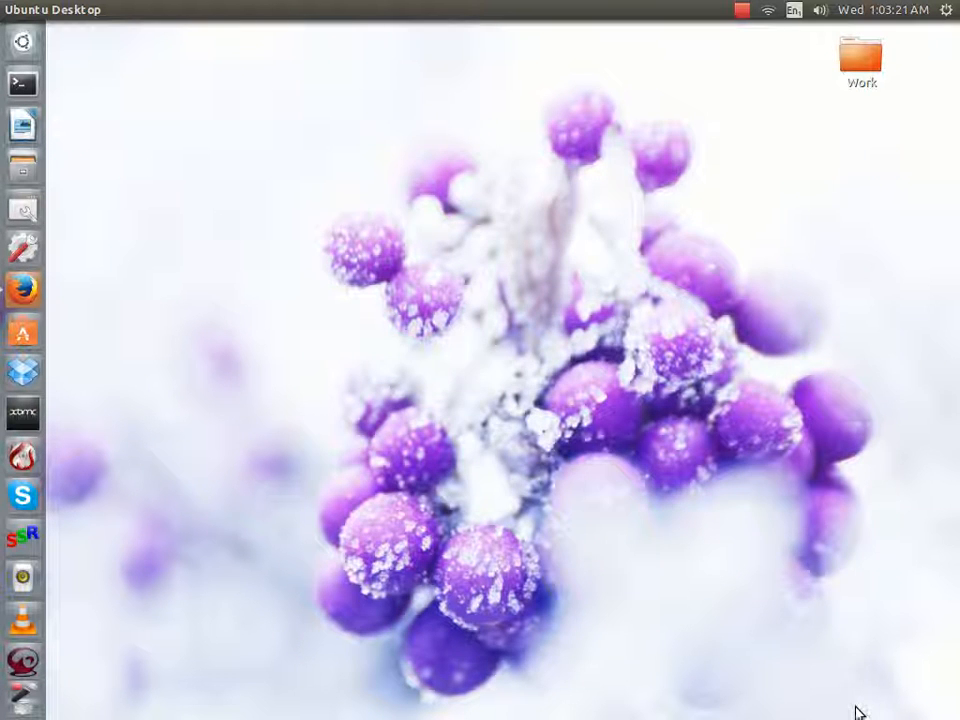
mouse_move(329, 386)
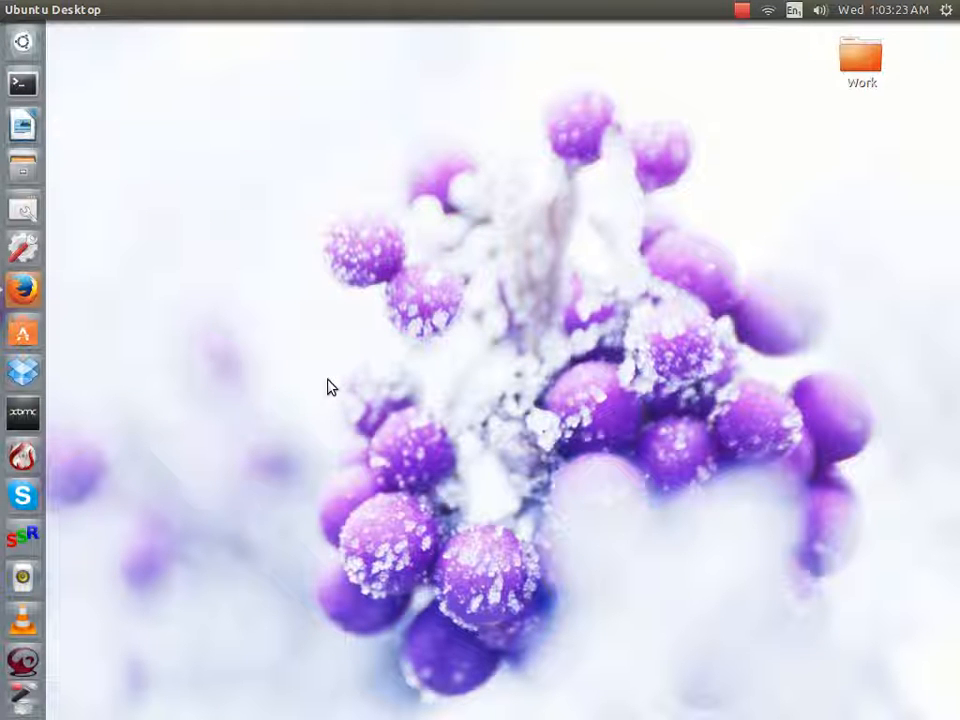
mouse_move(952, 308)
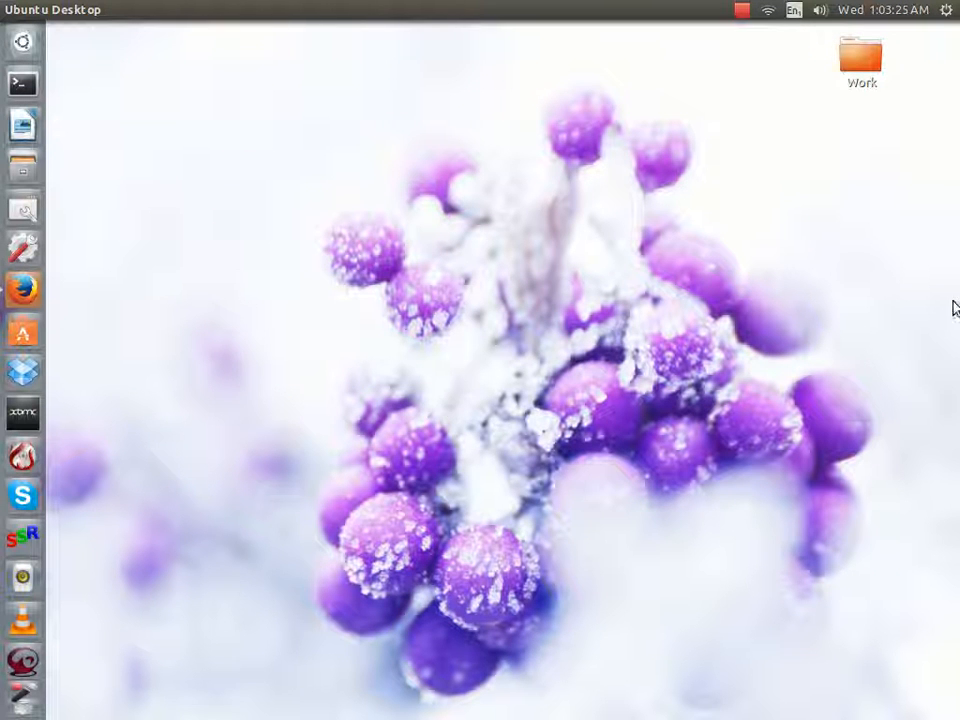
mouse_move(384, 310)
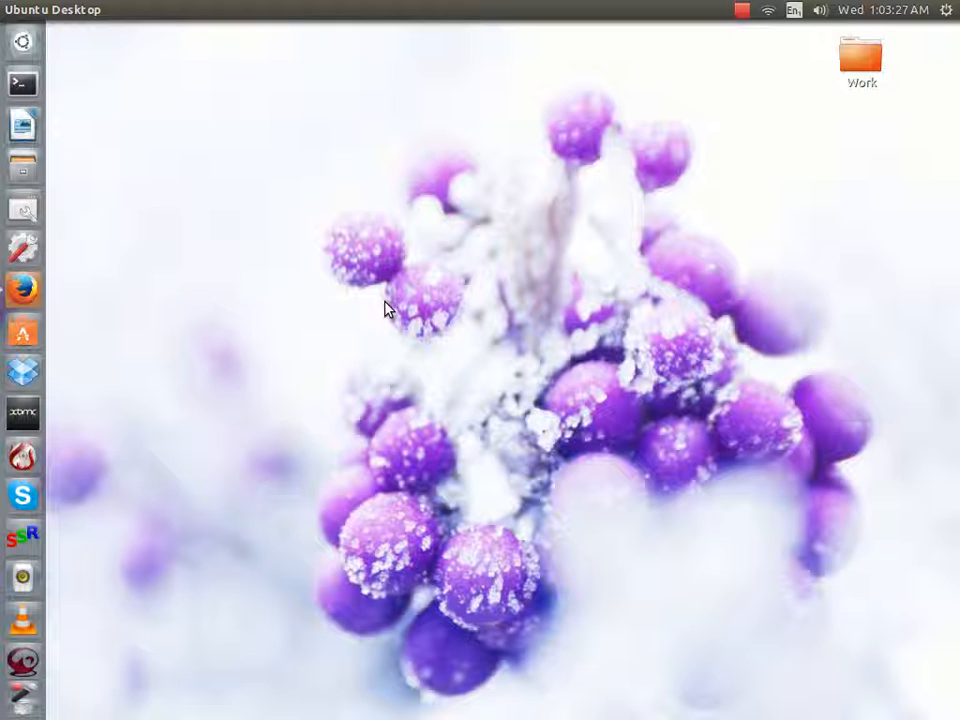
mouse_move(224, 59)
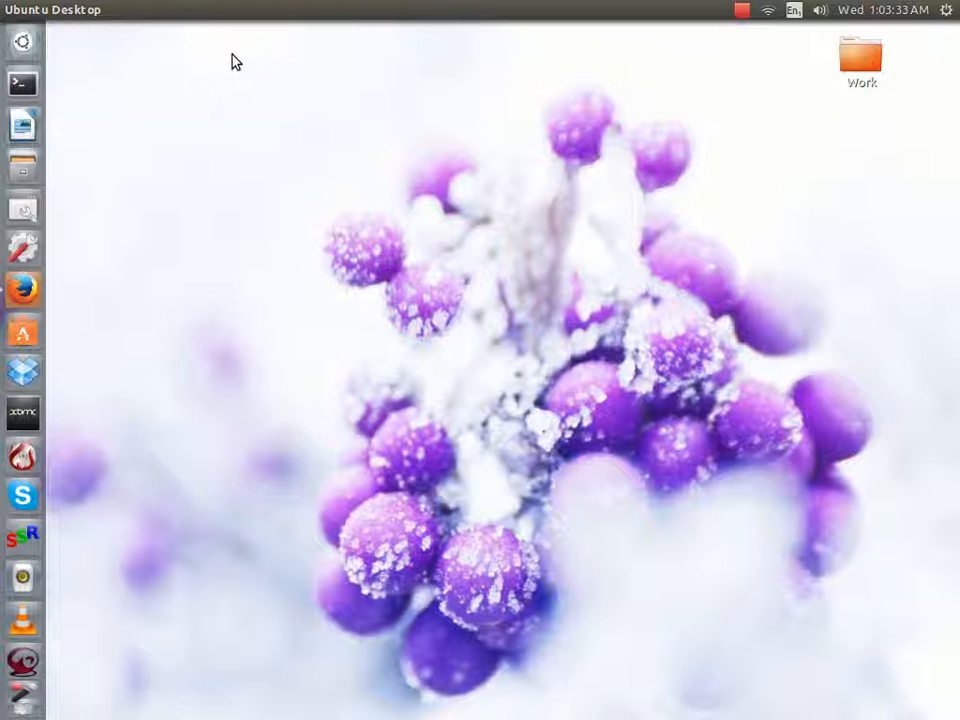
mouse_move(221, 80)
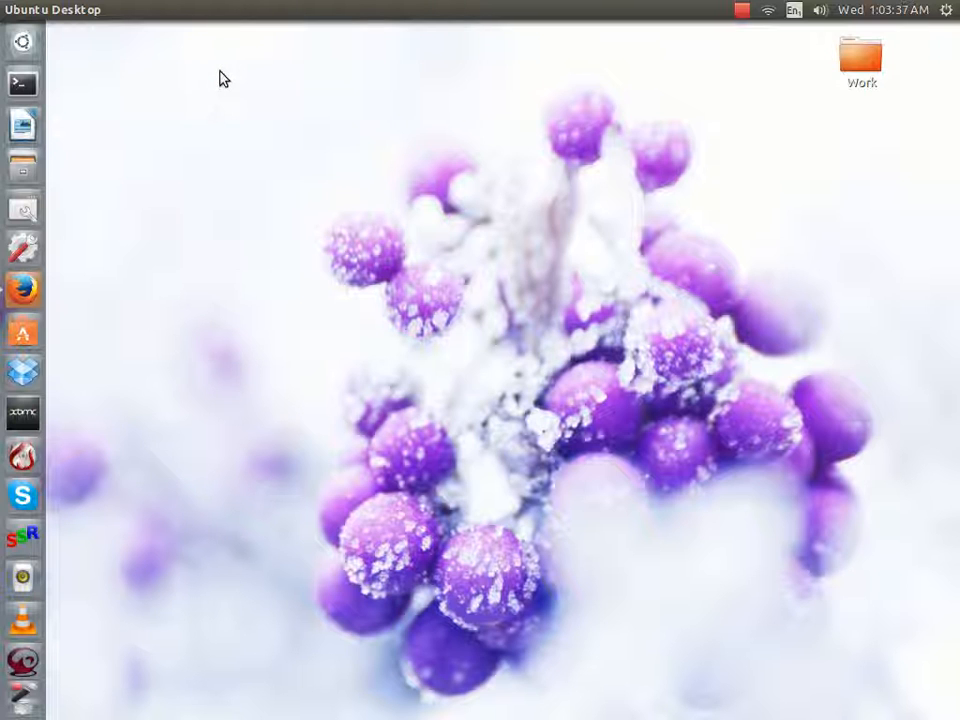
mouse_move(324, 57)
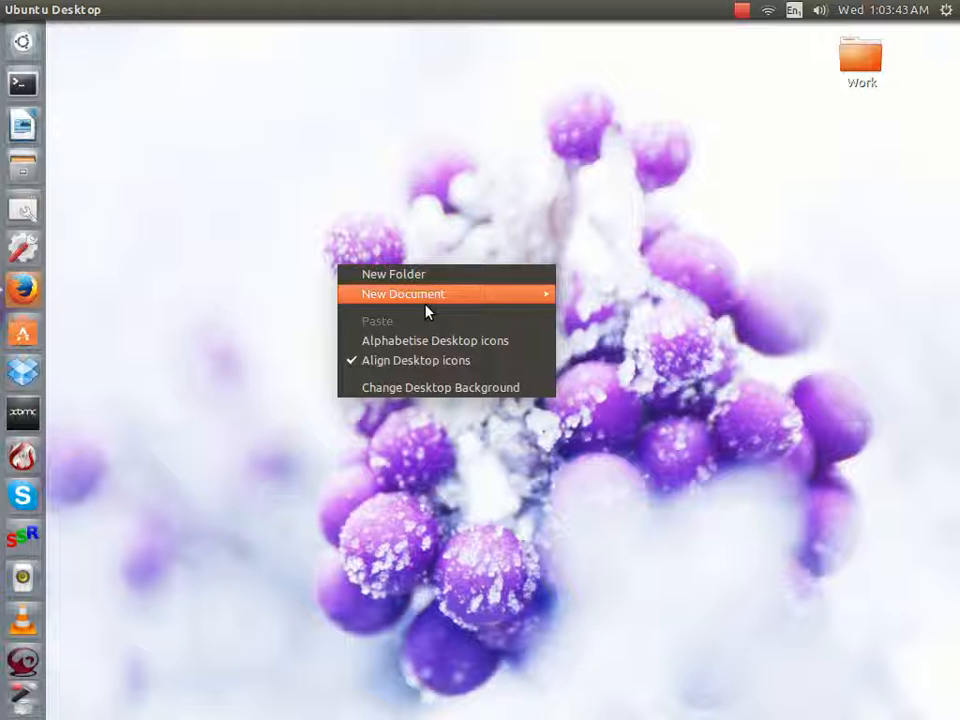
left_click(550, 412)
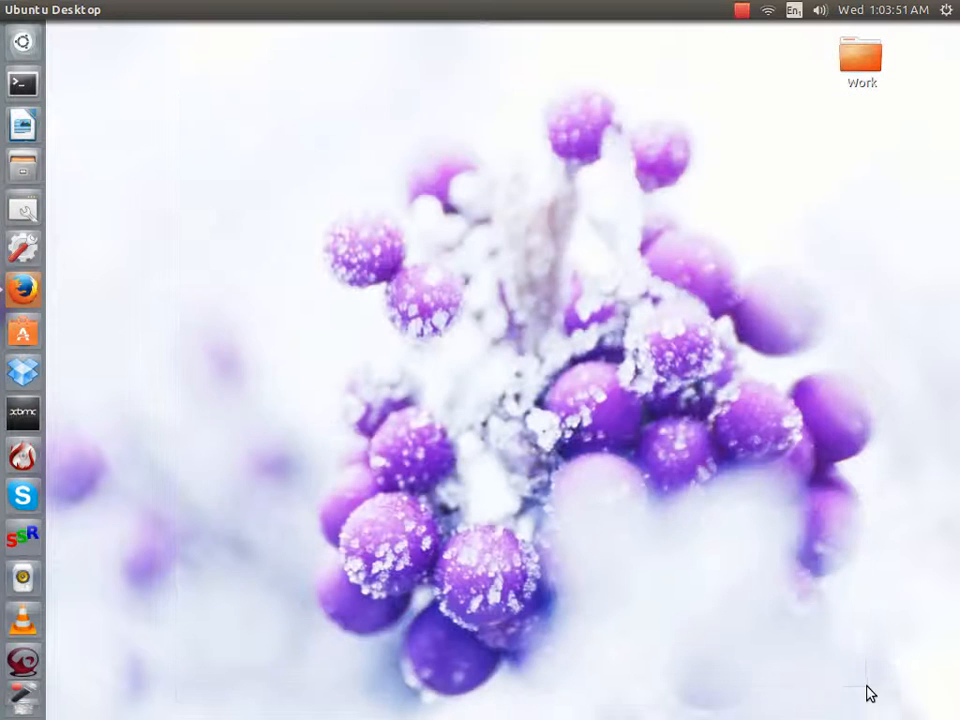
mouse_move(875, 646)
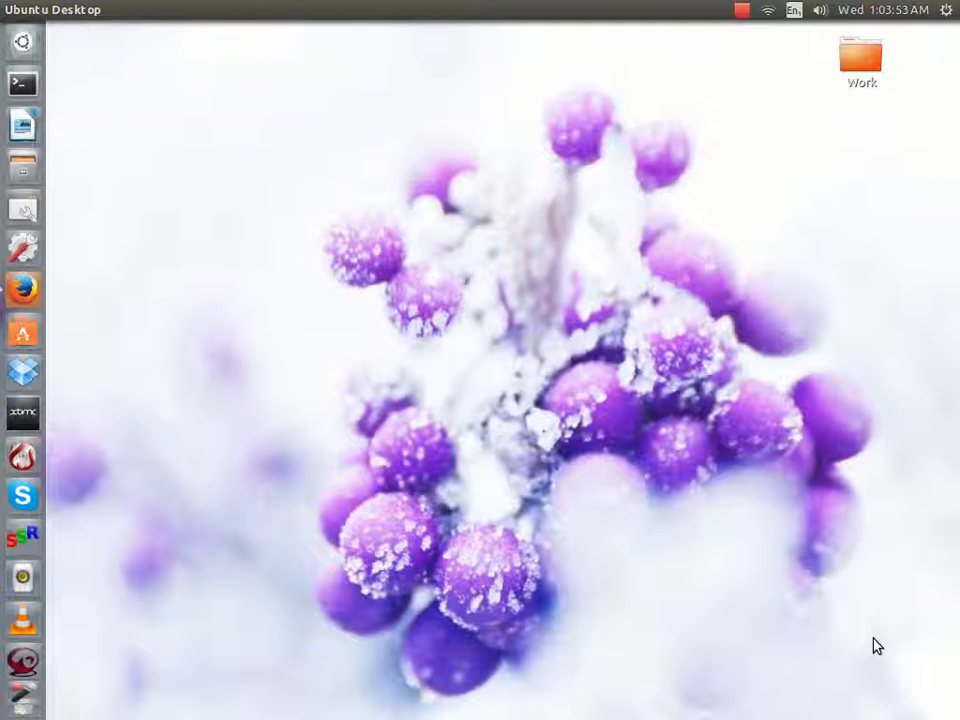
mouse_move(215, 112)
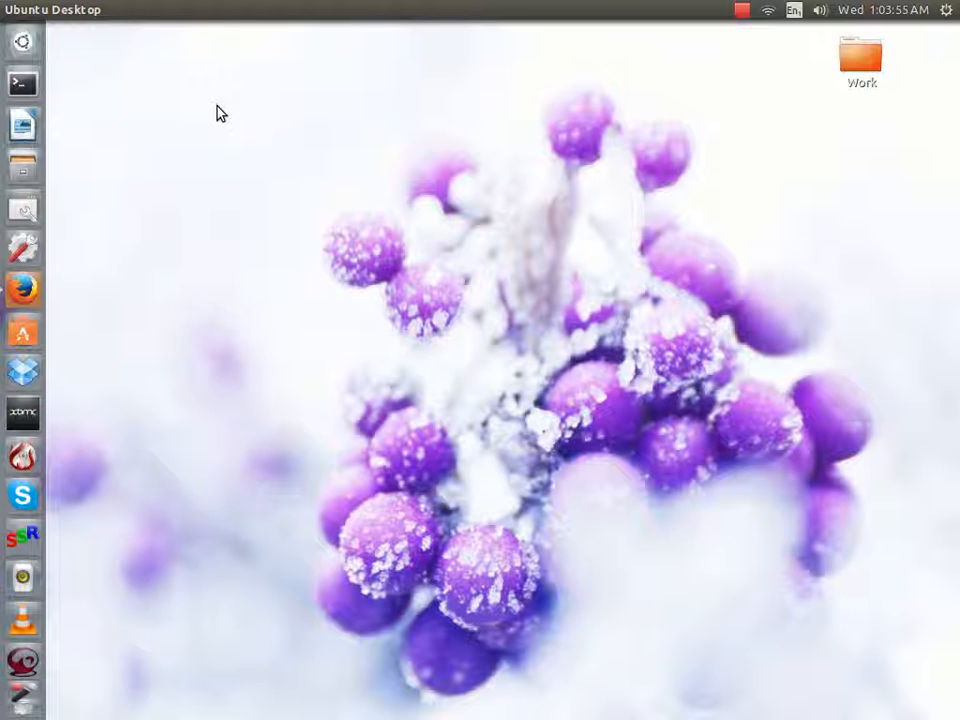
mouse_move(288, 74)
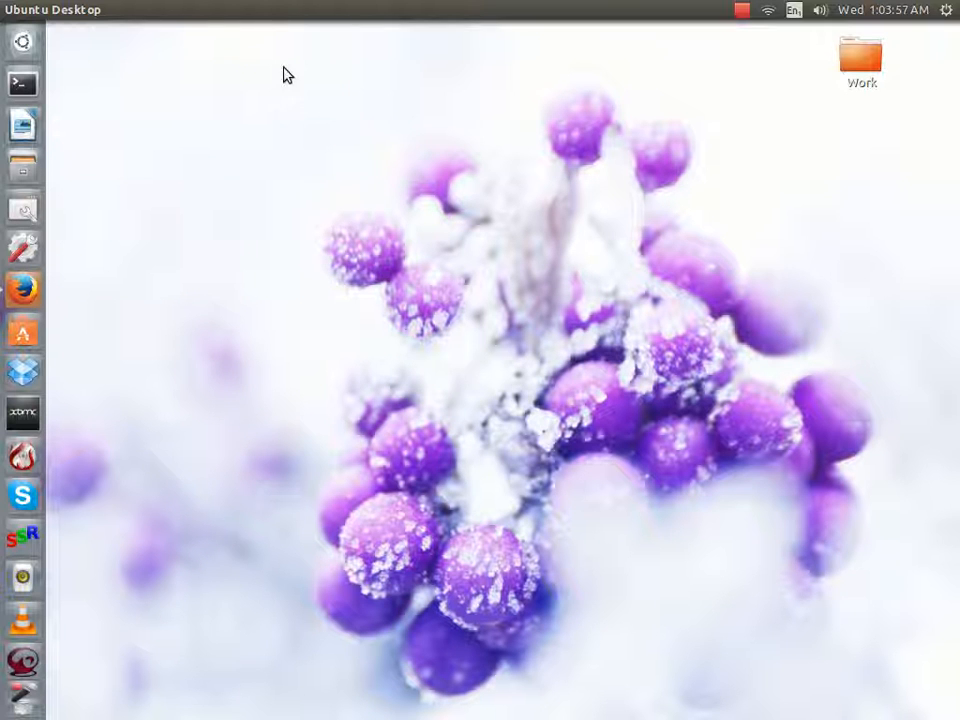
mouse_move(812, 100)
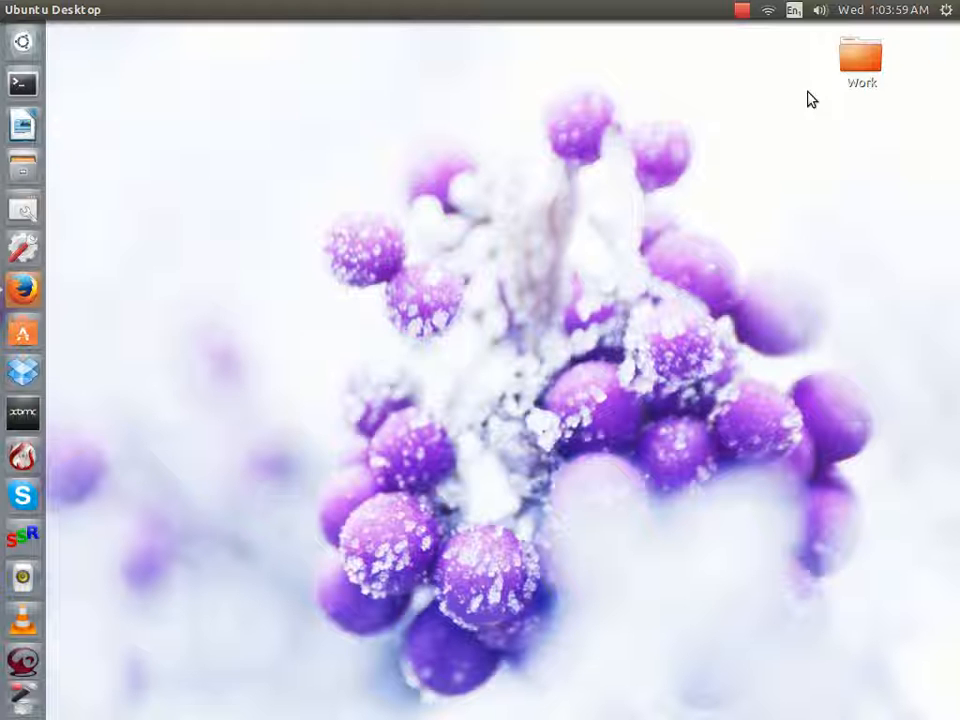
mouse_move(138, 78)
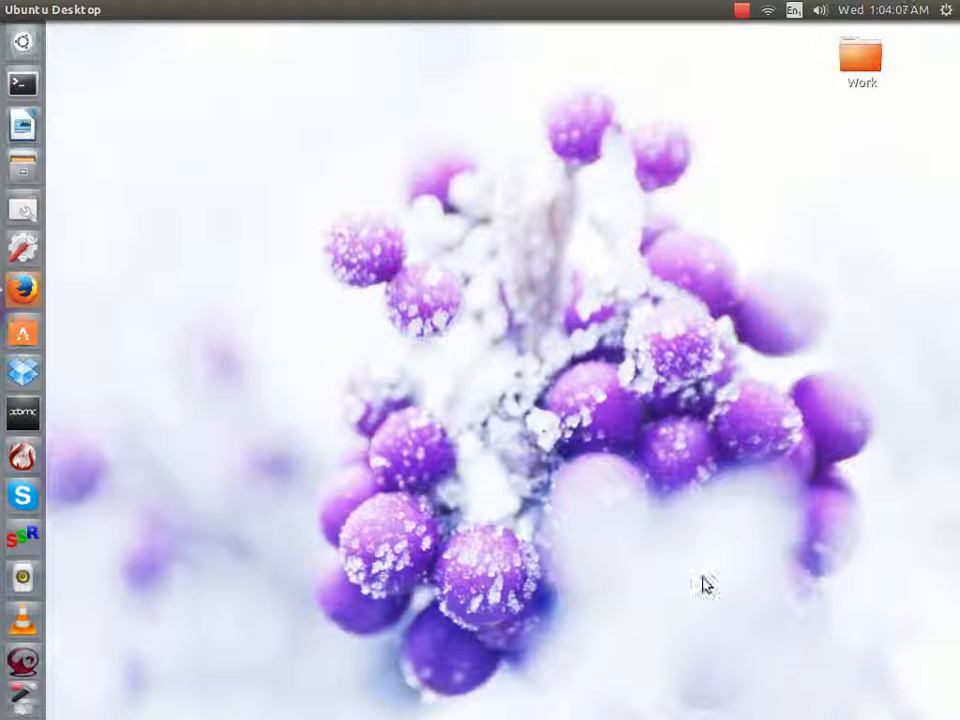
mouse_move(168, 144)
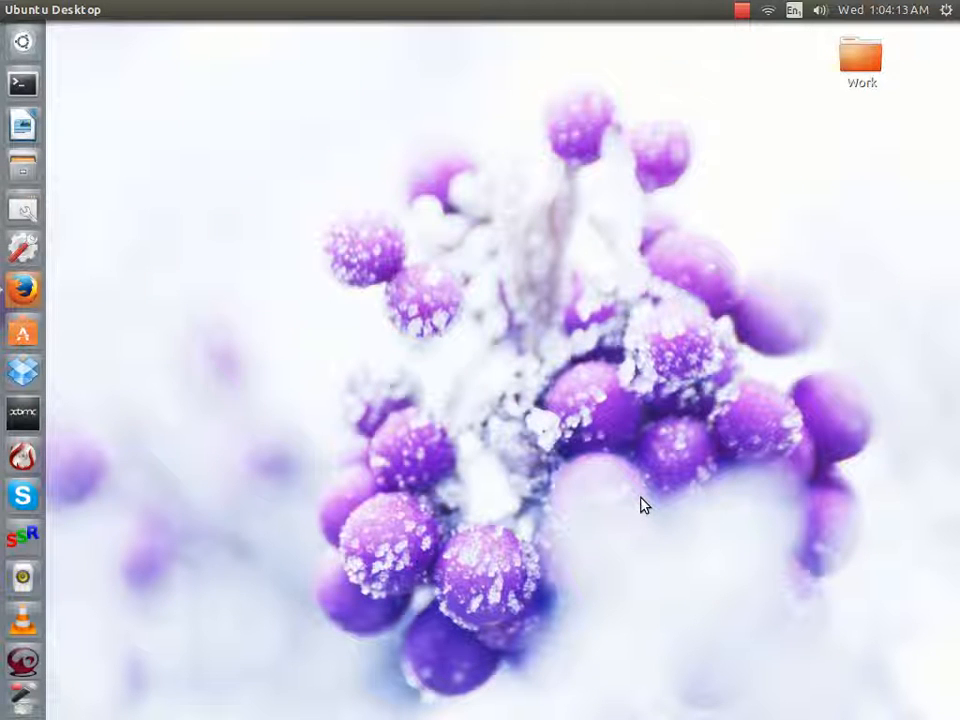
mouse_move(98, 86)
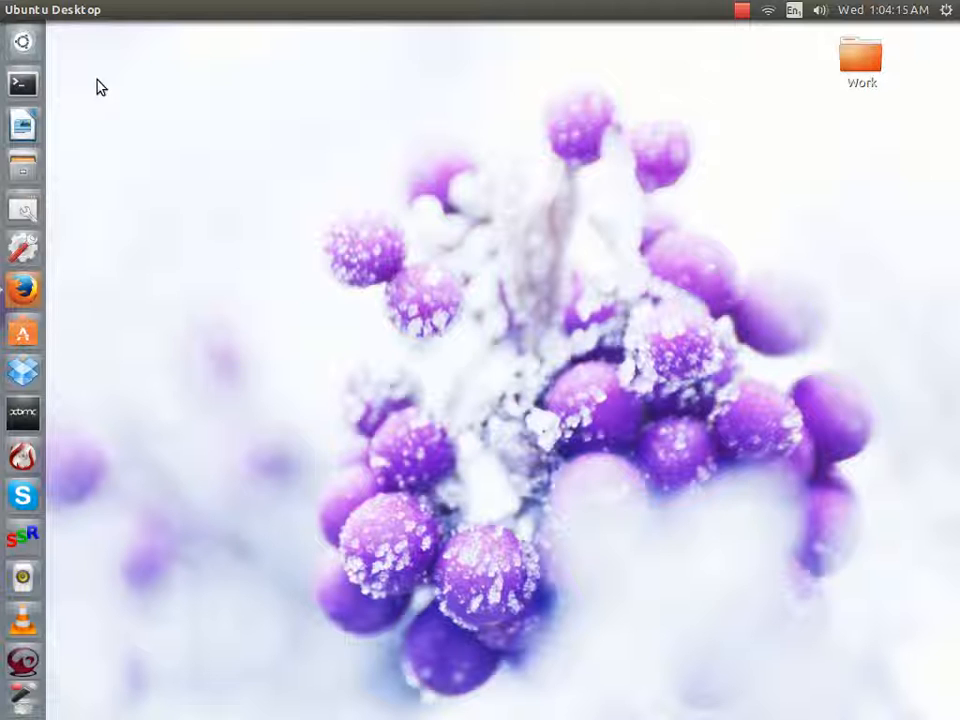
mouse_move(85, 51)
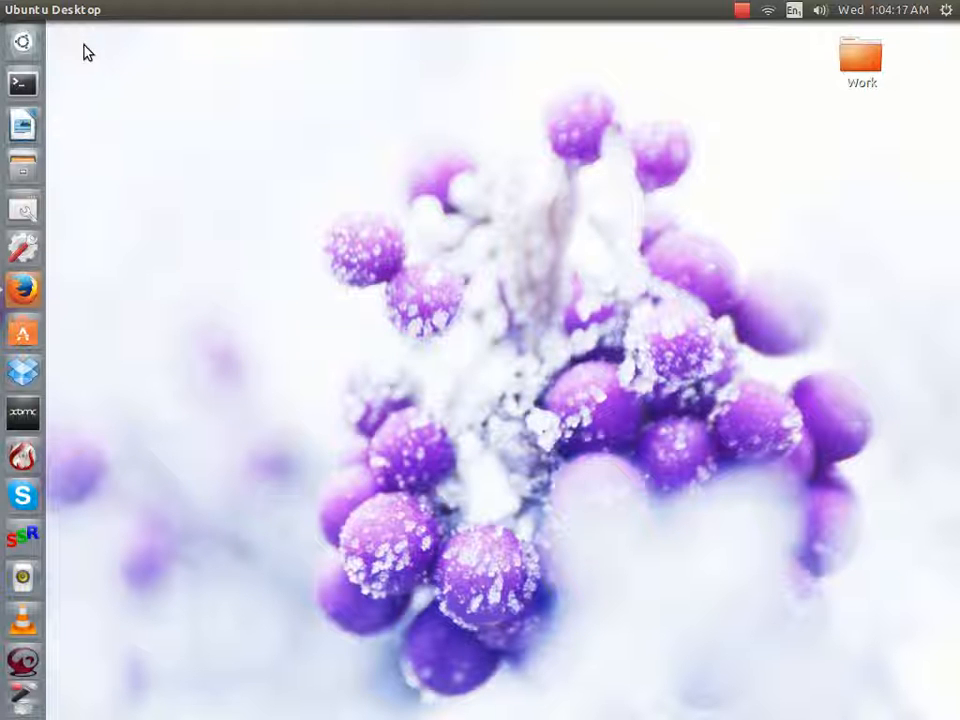
mouse_move(172, 81)
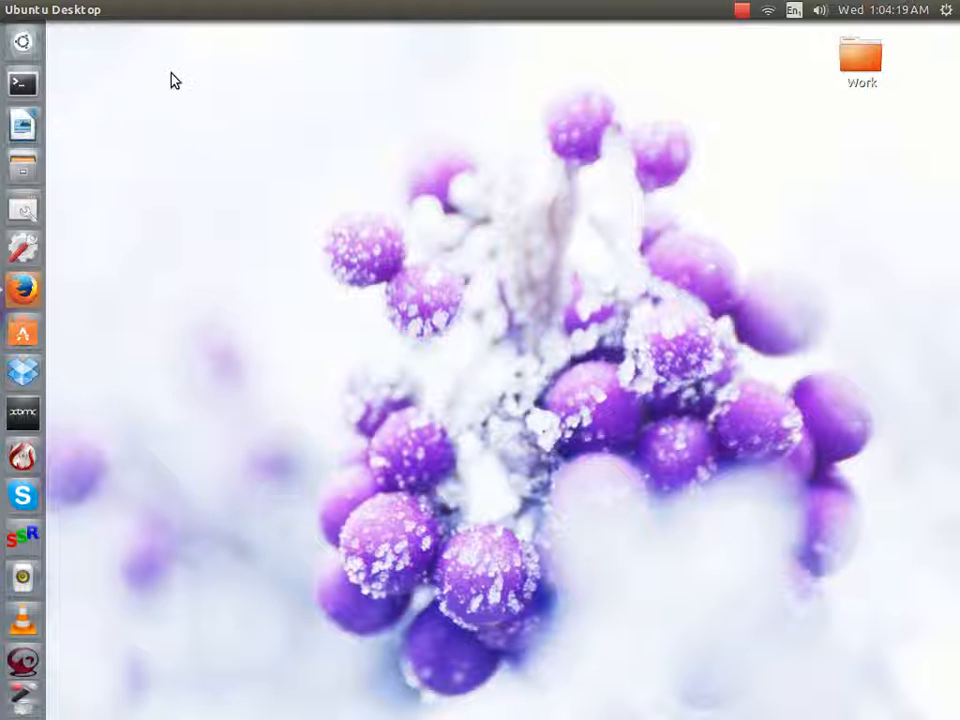
mouse_move(122, 62)
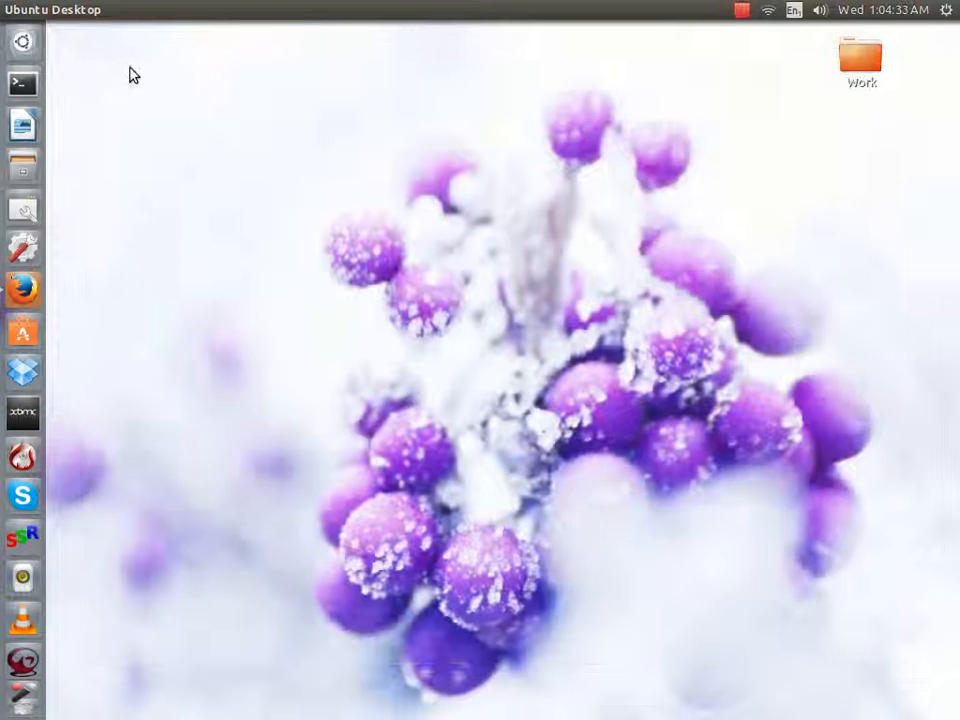
mouse_move(322, 164)
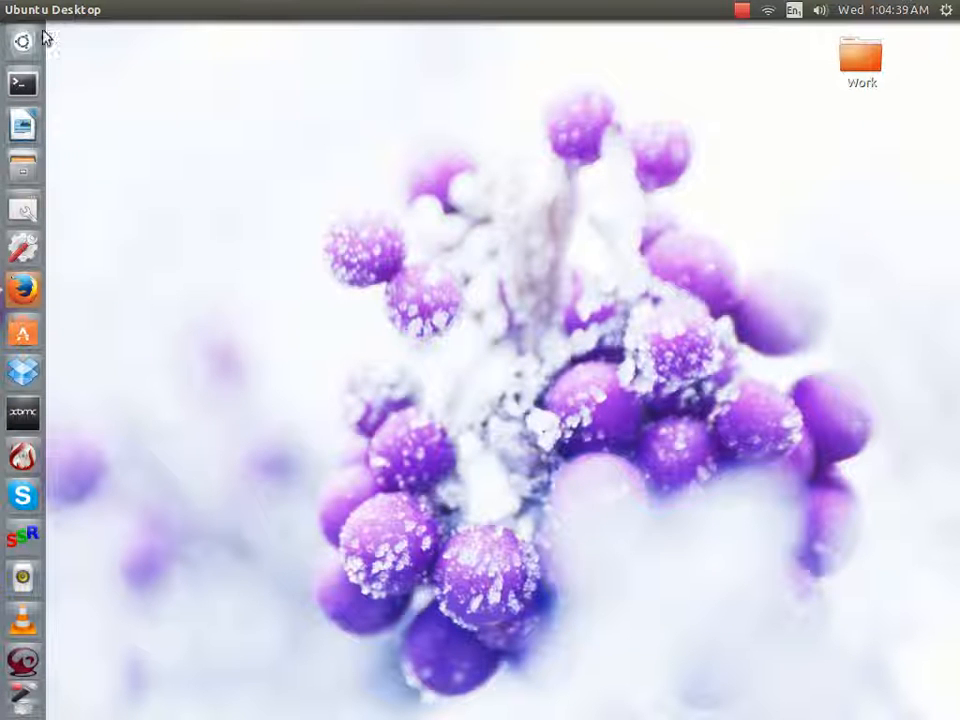
mouse_move(393, 268)
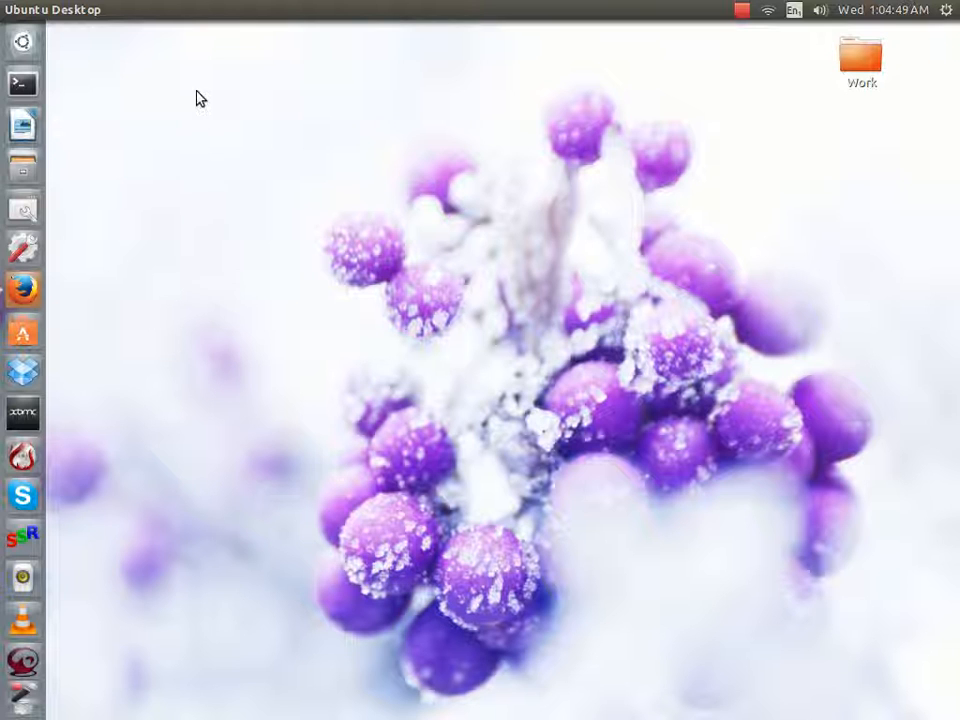
mouse_move(22, 78)
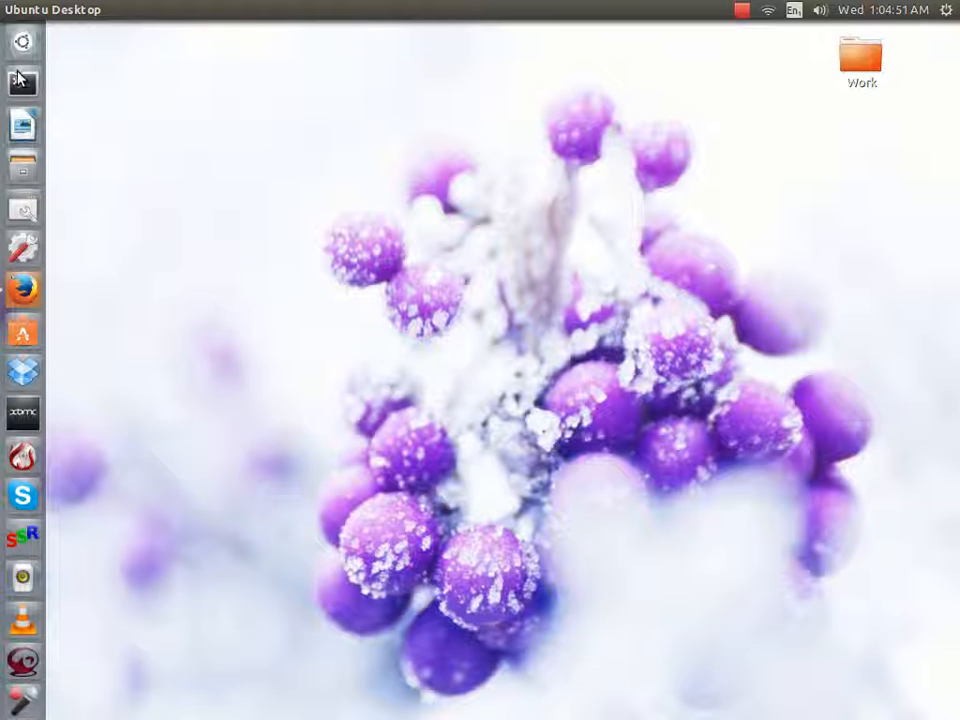
left_click(22, 82)
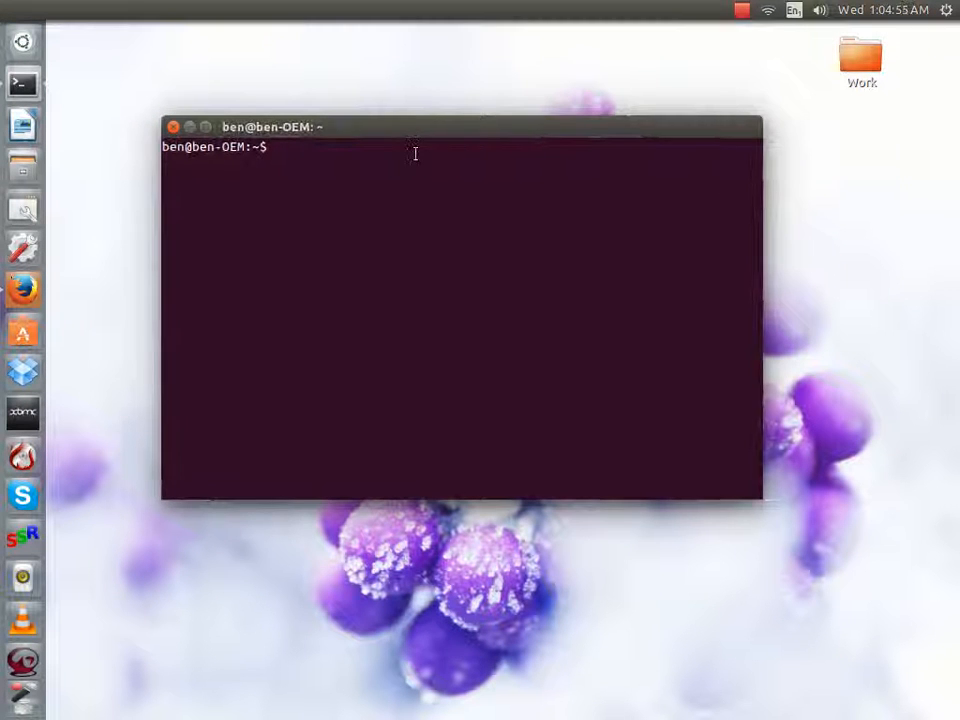
- Start a root shell with sudo, close the terminal, and launch XBMC
type("sud")
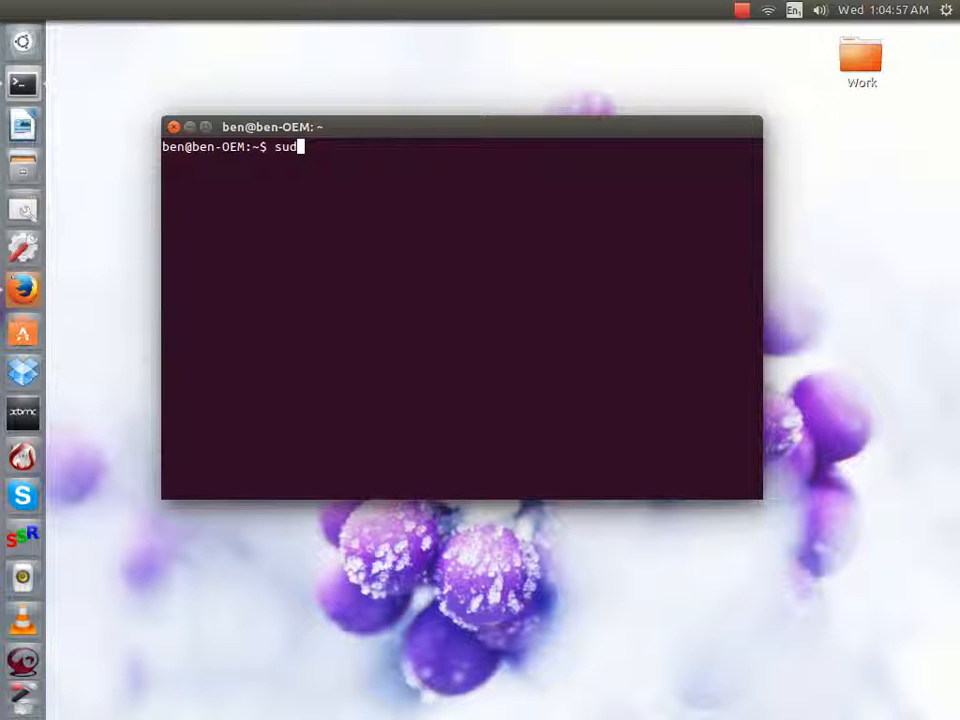
type("o -s")
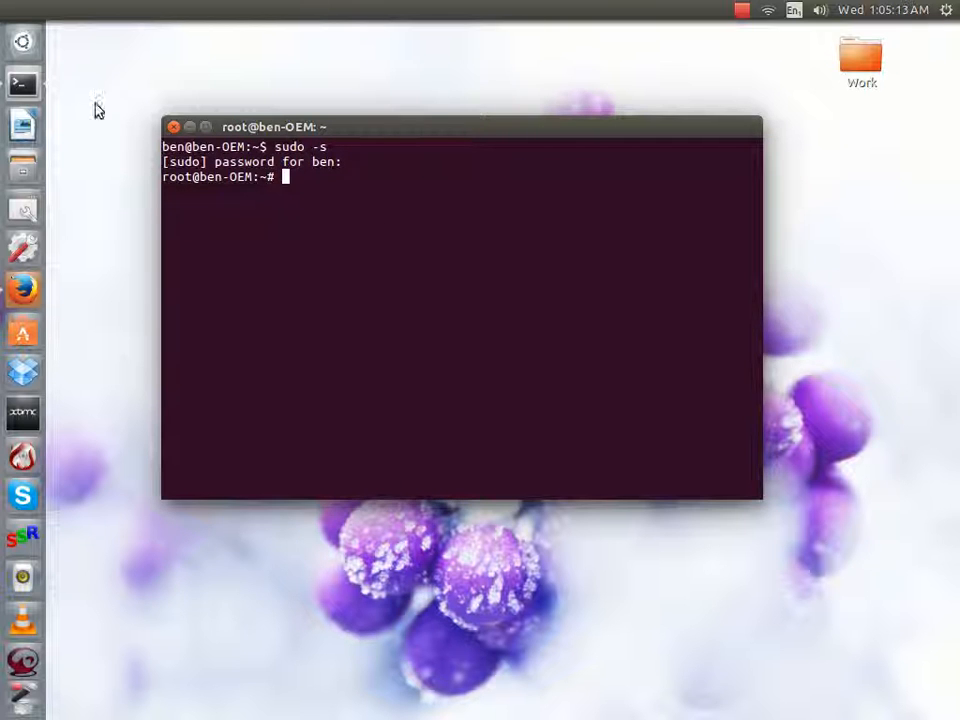
left_click(175, 127)
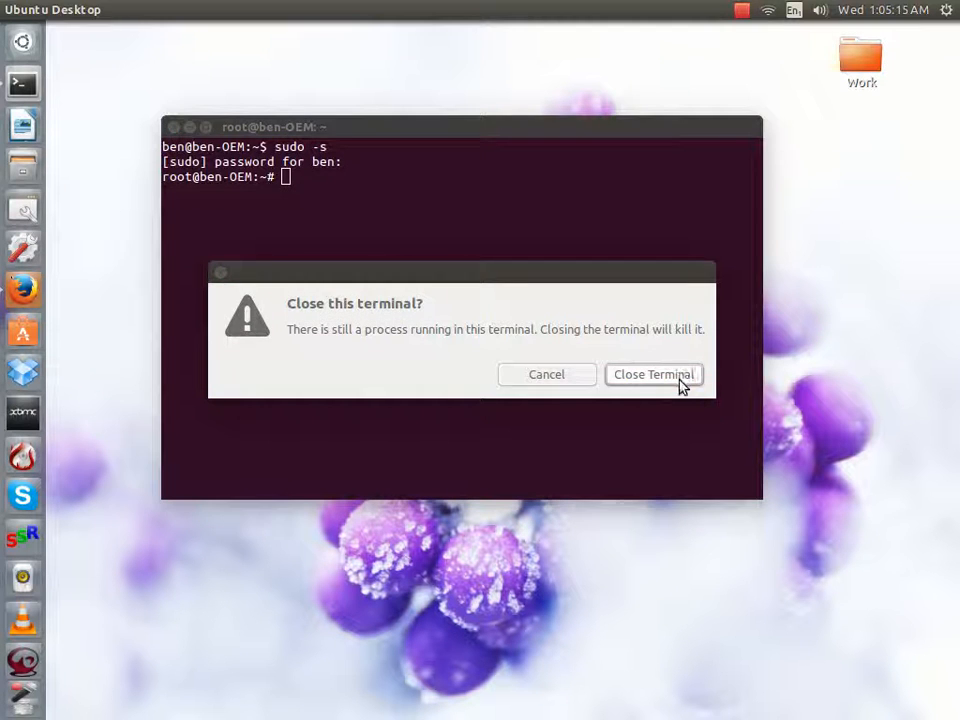
left_click(653, 374)
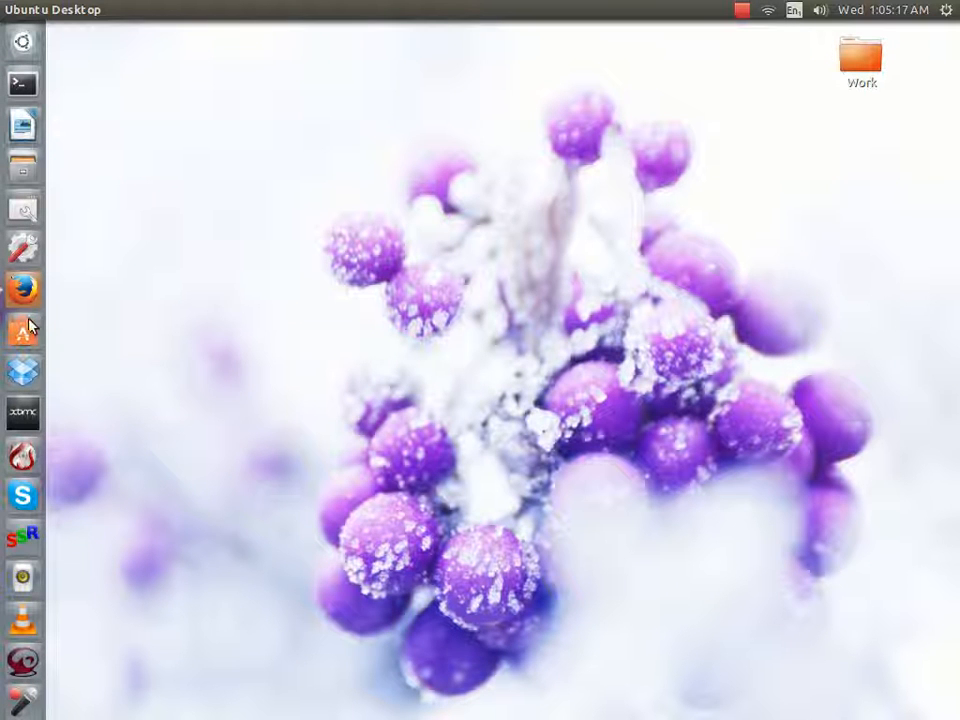
mouse_move(487, 391)
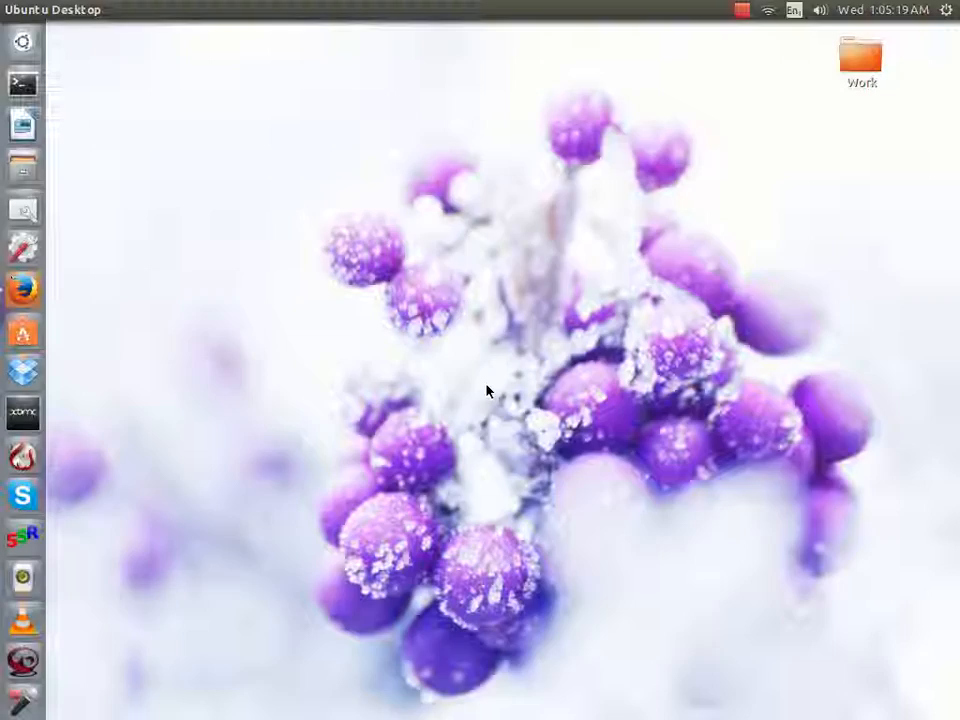
left_click(22, 410)
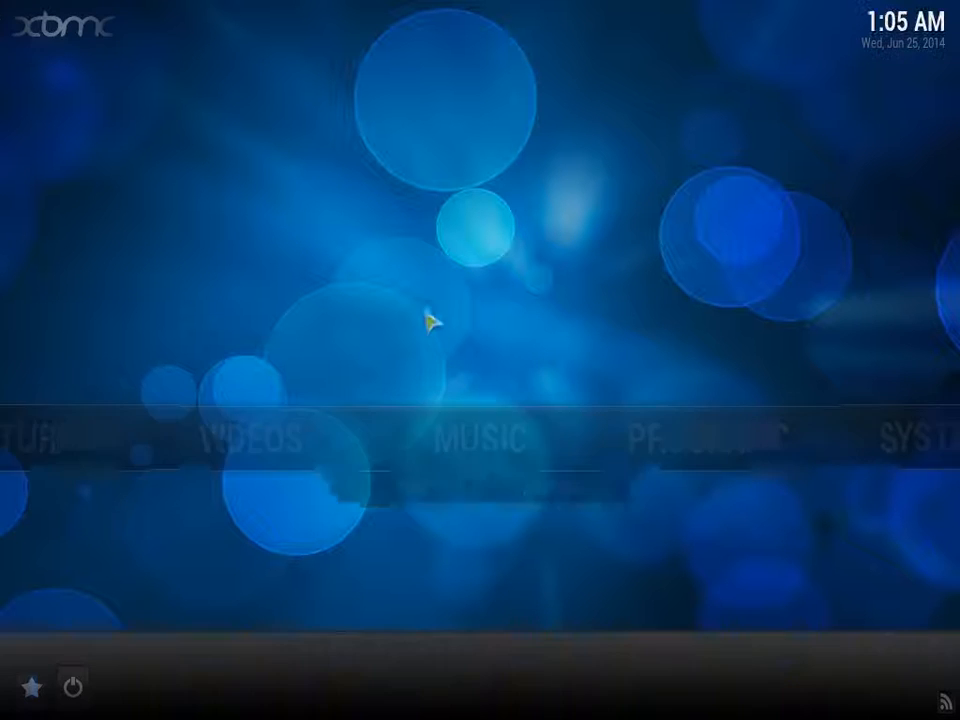
- Choose Exit from XBMC's bottom-left power menu
left_click(73, 683)
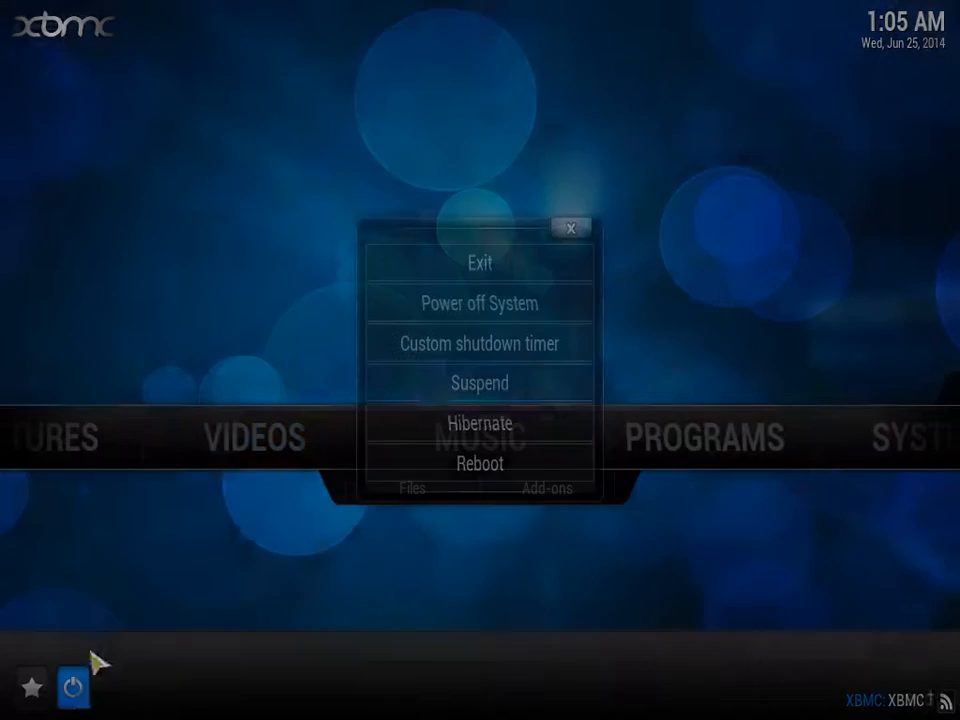
mouse_move(439, 270)
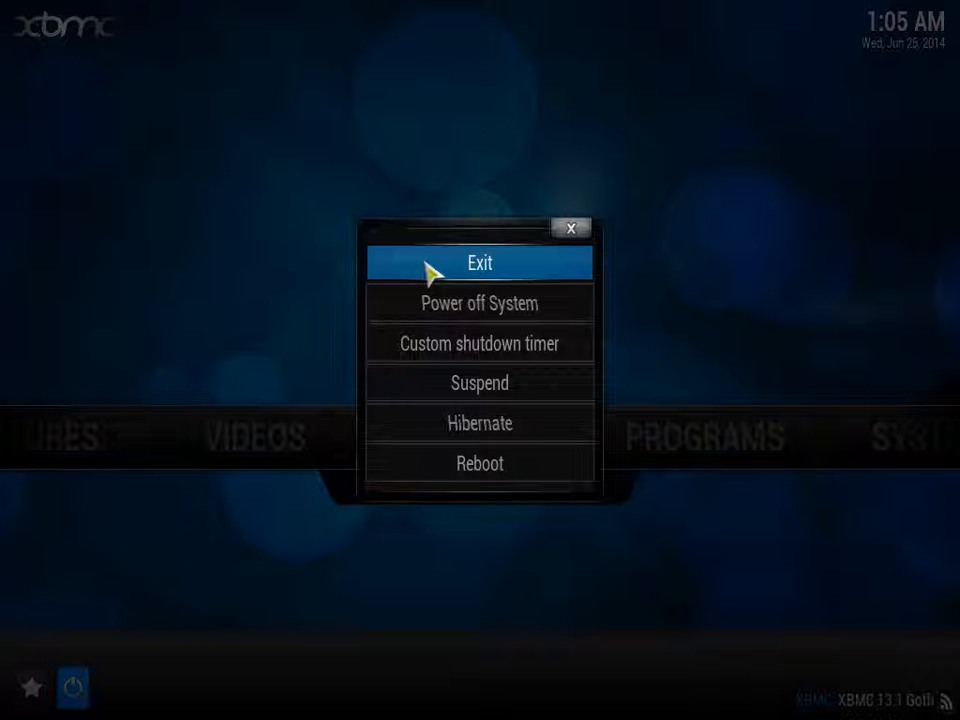
left_click(479, 263)
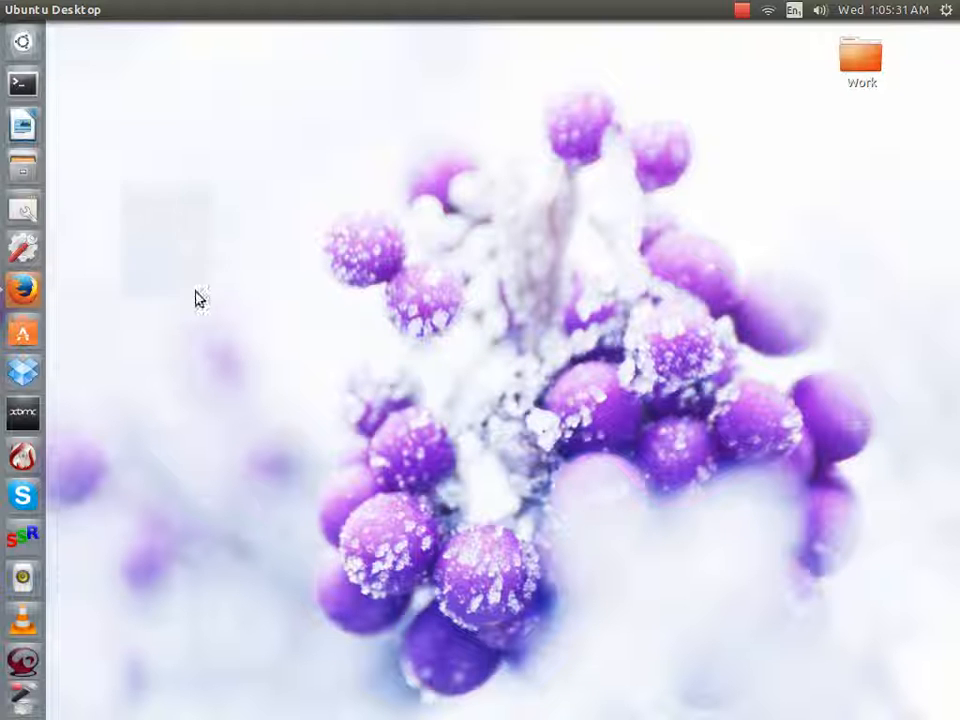
mouse_move(24, 338)
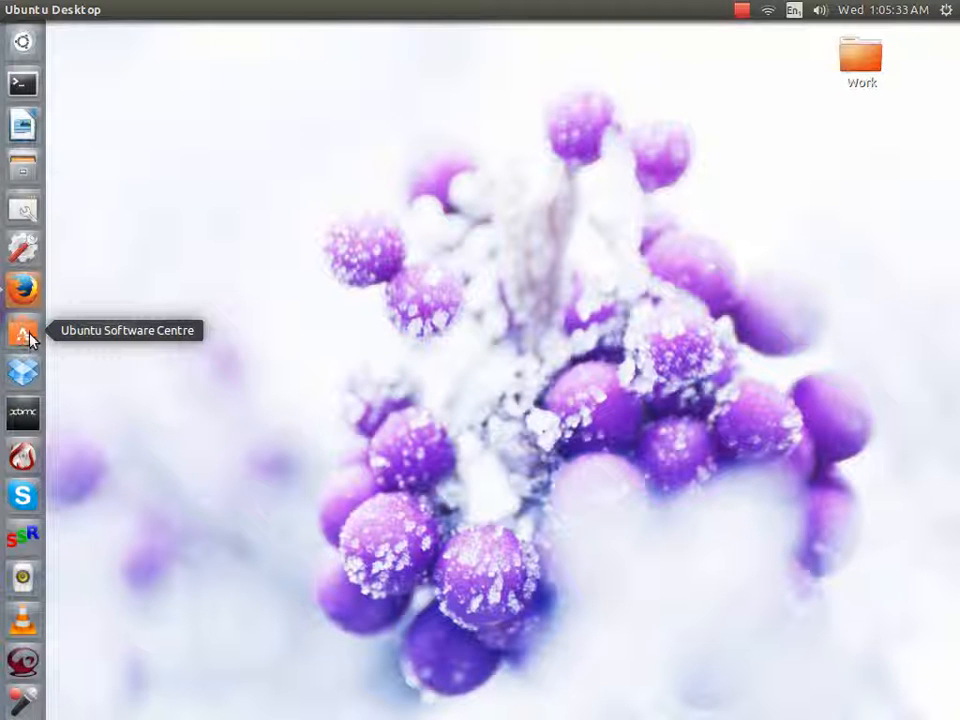
mouse_move(168, 106)
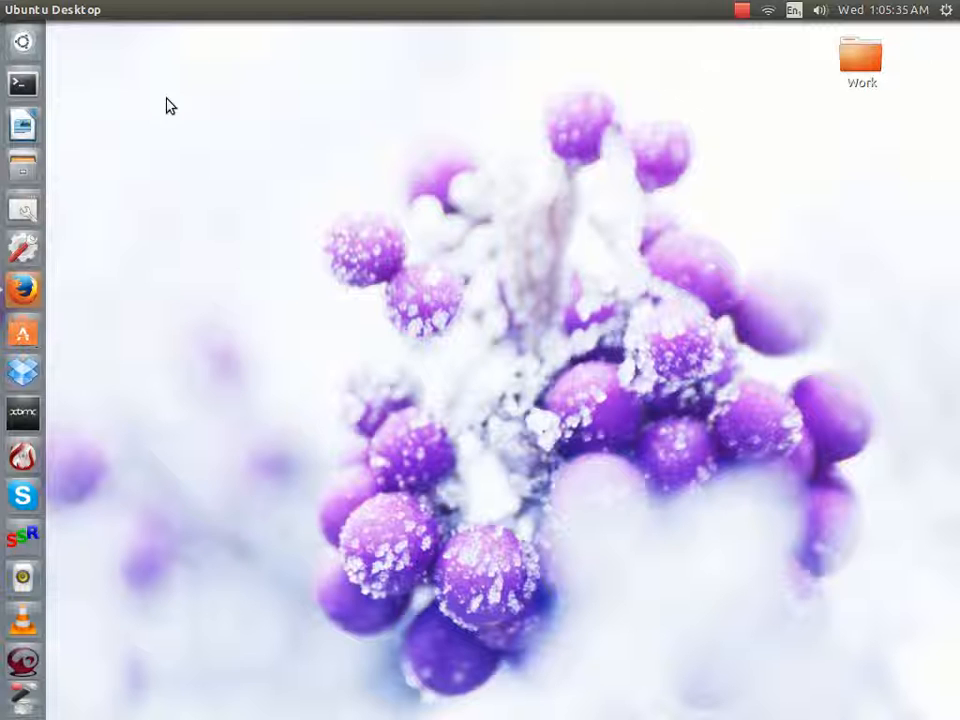
mouse_move(216, 70)
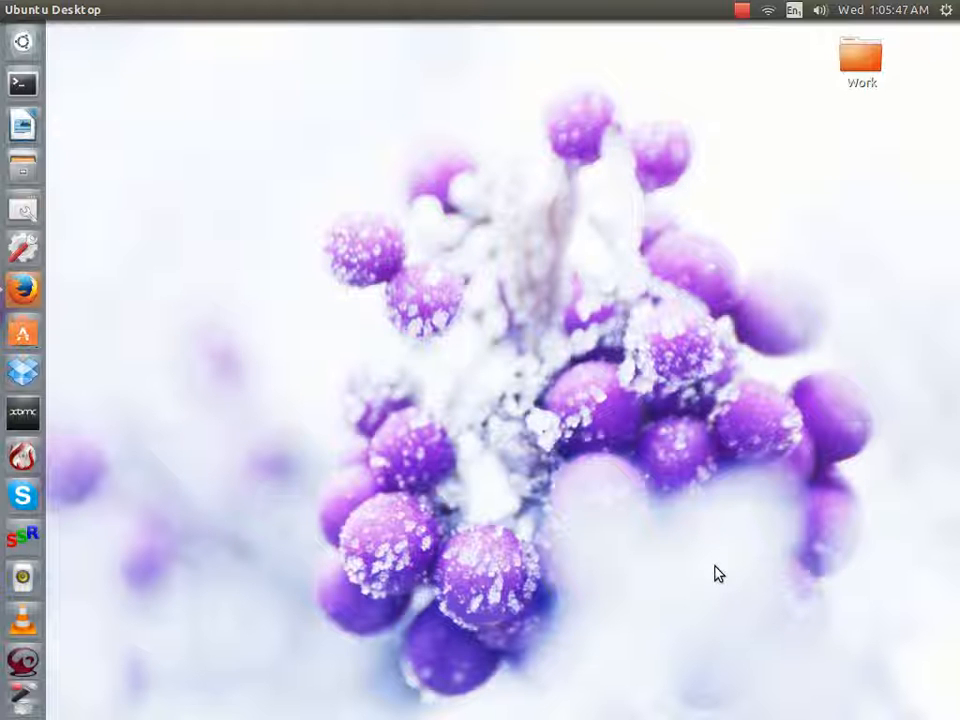
mouse_move(87, 59)
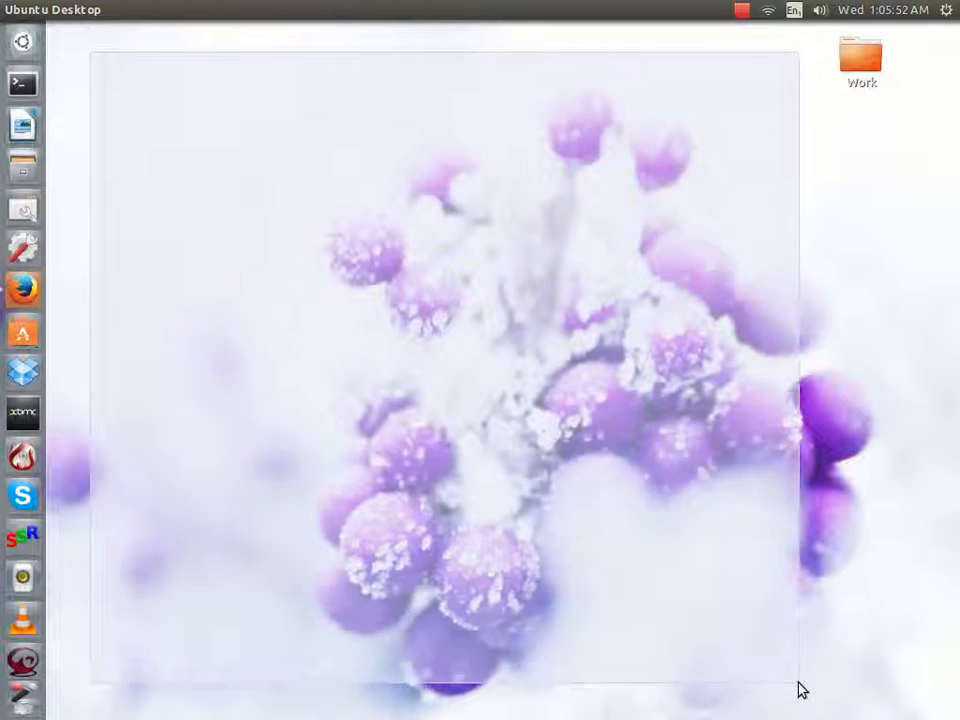
right_click(570, 402)
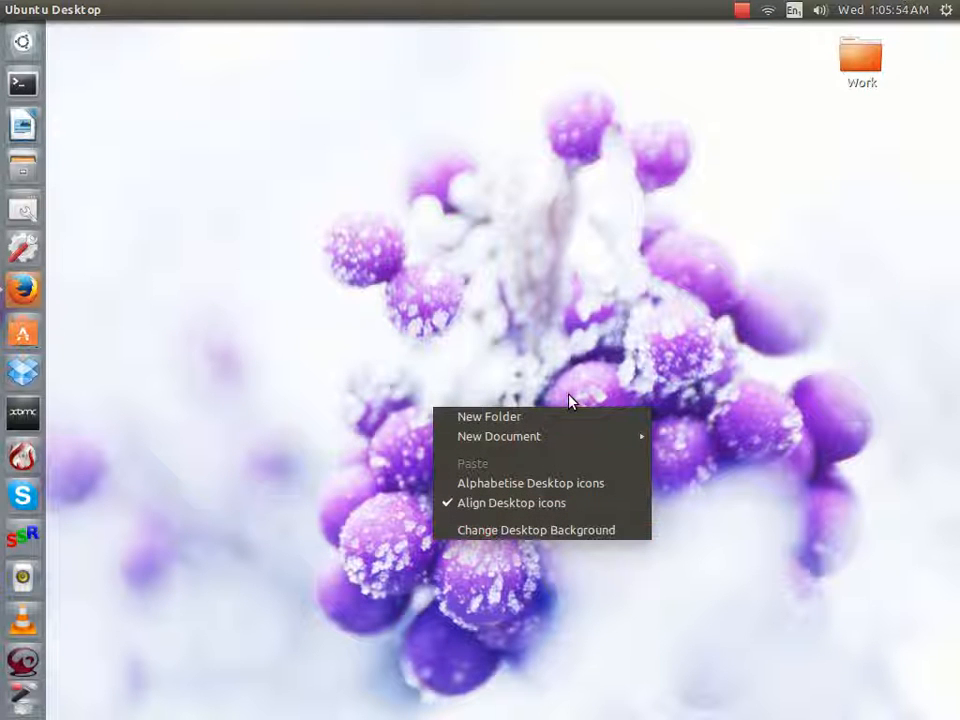
left_click(570, 401)
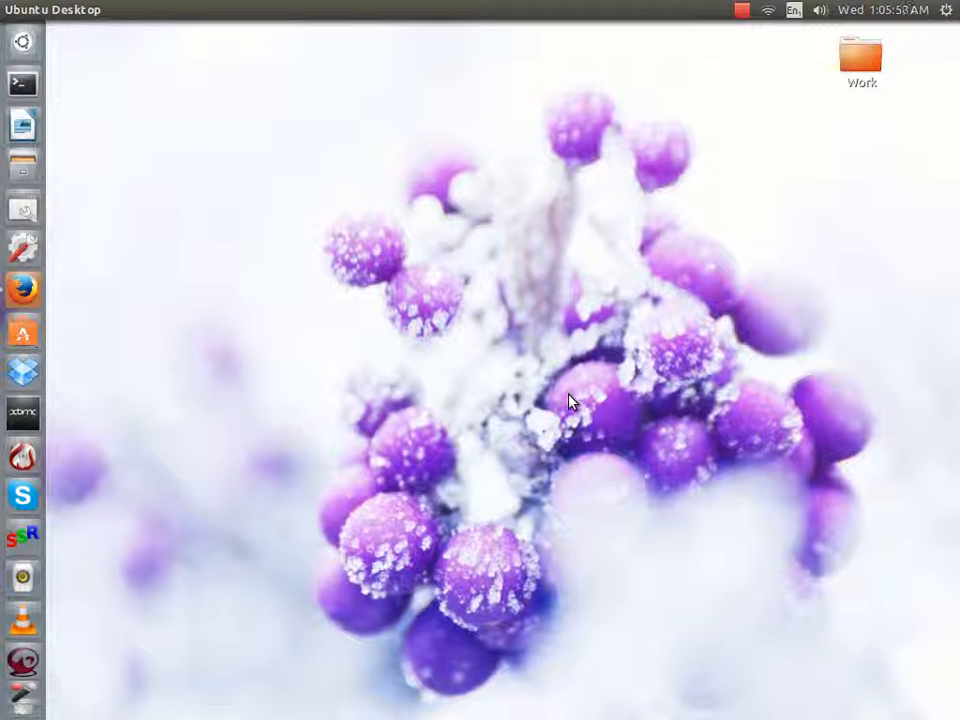
mouse_move(511, 367)
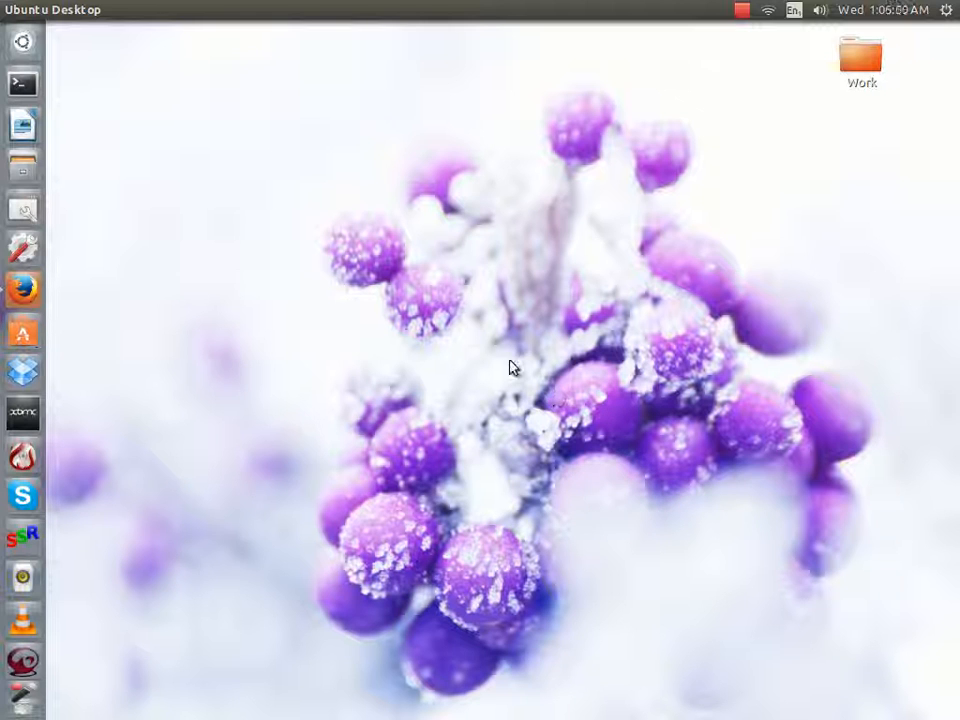
mouse_move(185, 120)
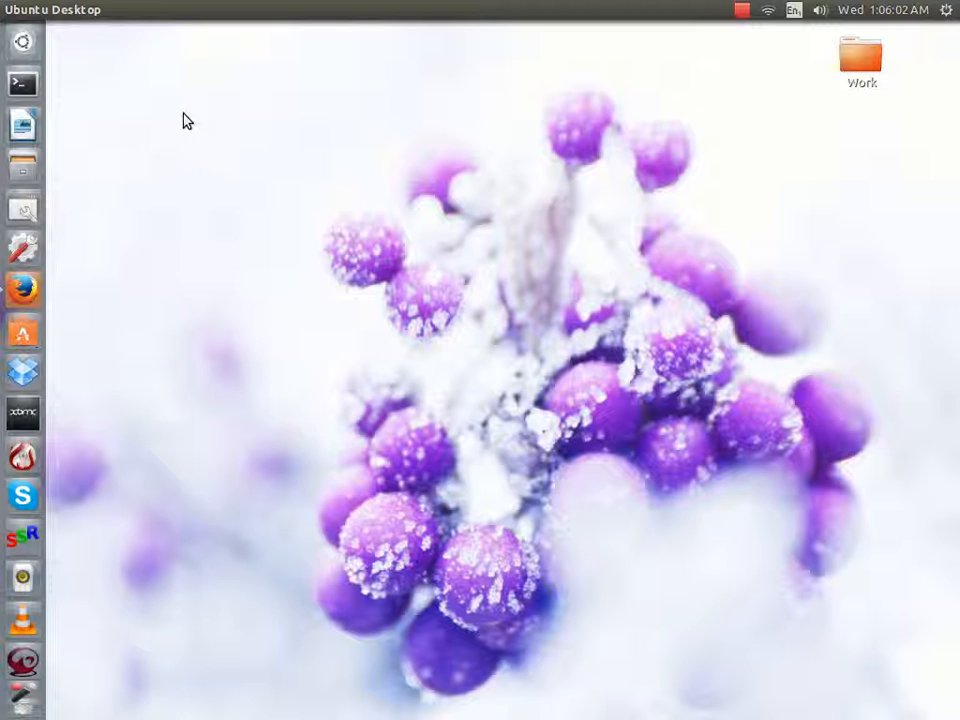
mouse_move(188, 80)
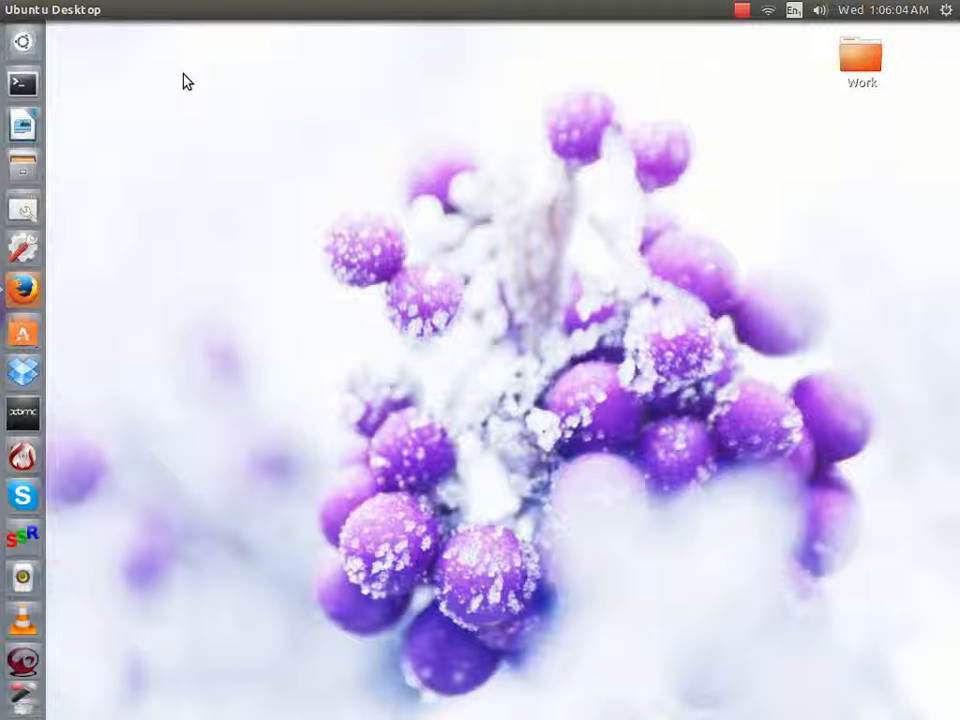
mouse_move(374, 322)
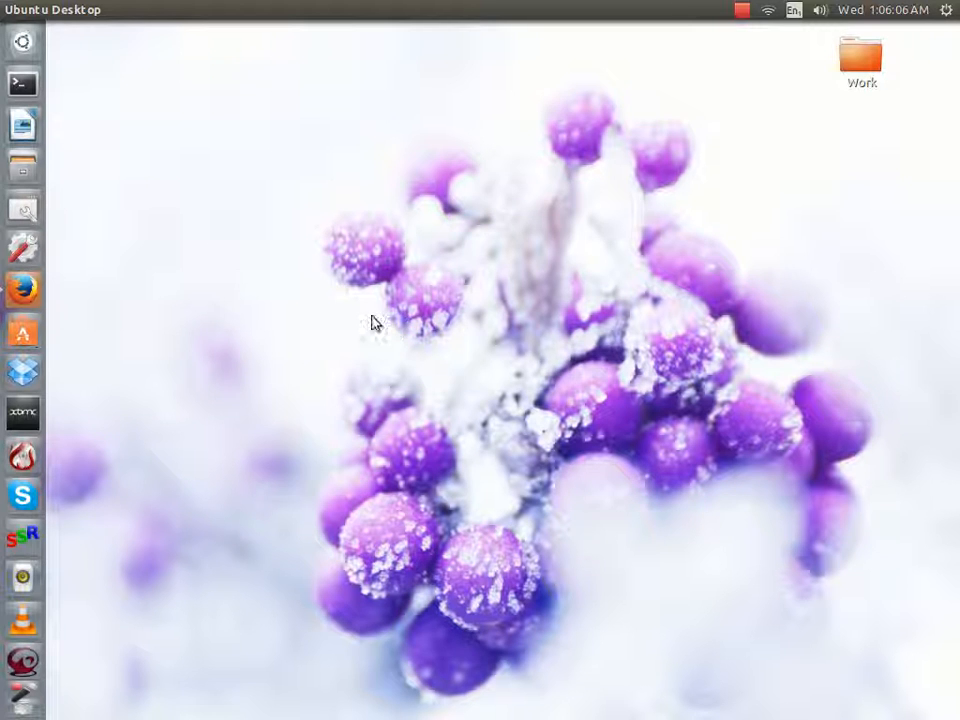
mouse_move(88, 50)
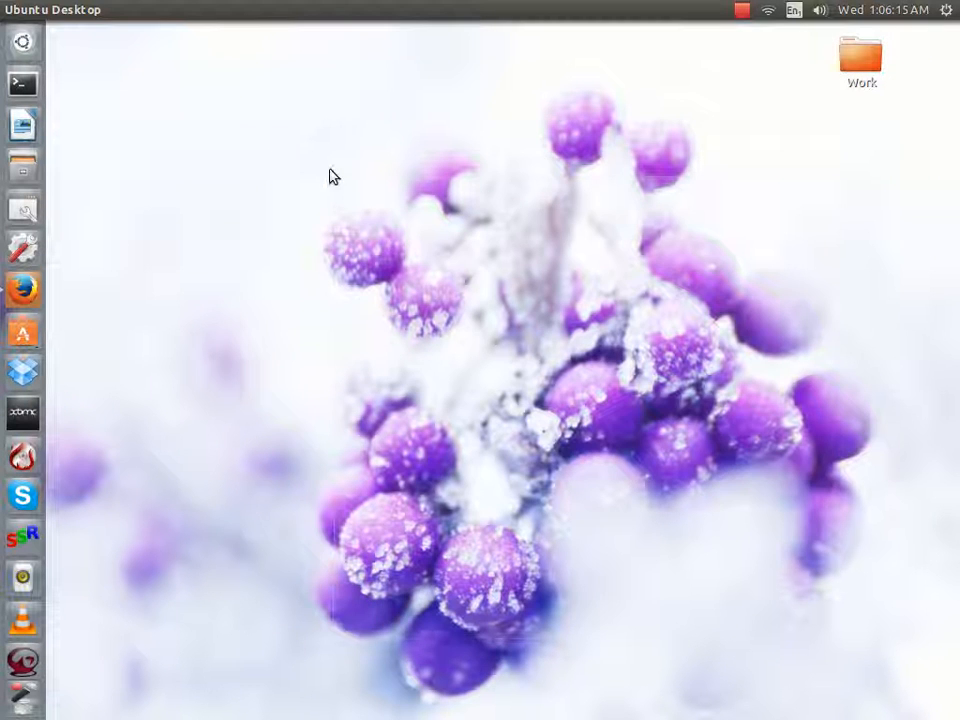
mouse_move(173, 148)
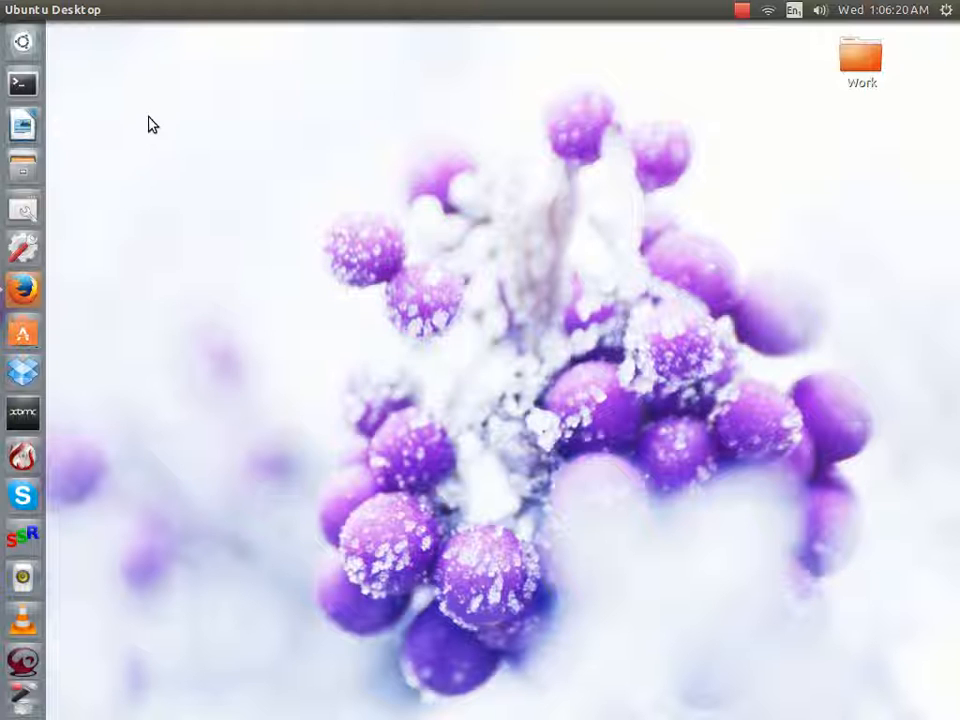
mouse_move(277, 150)
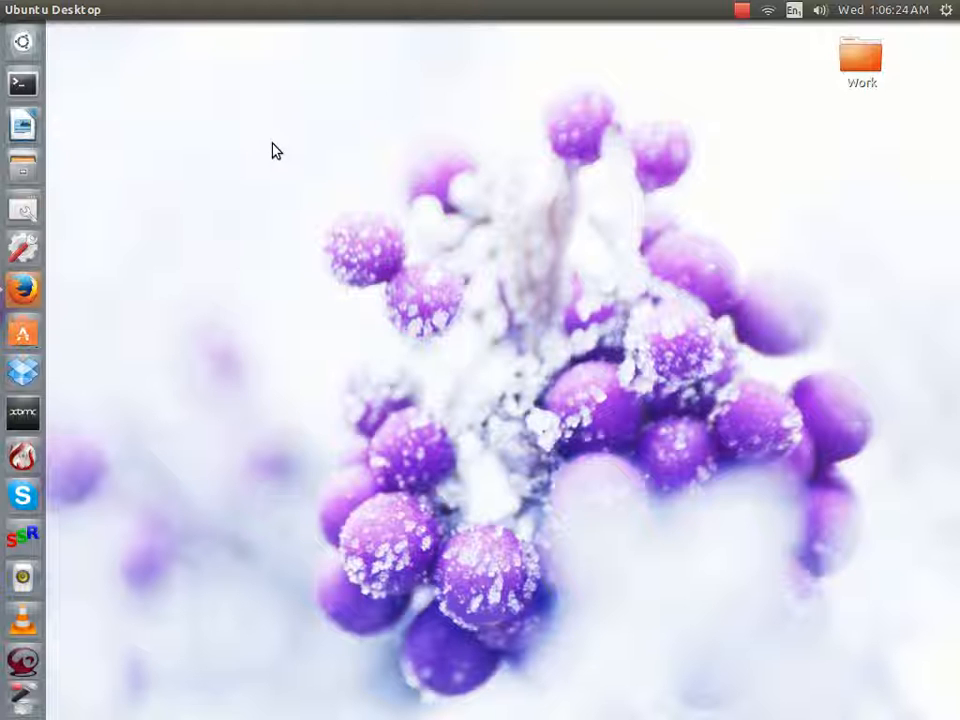
mouse_move(335, 7)
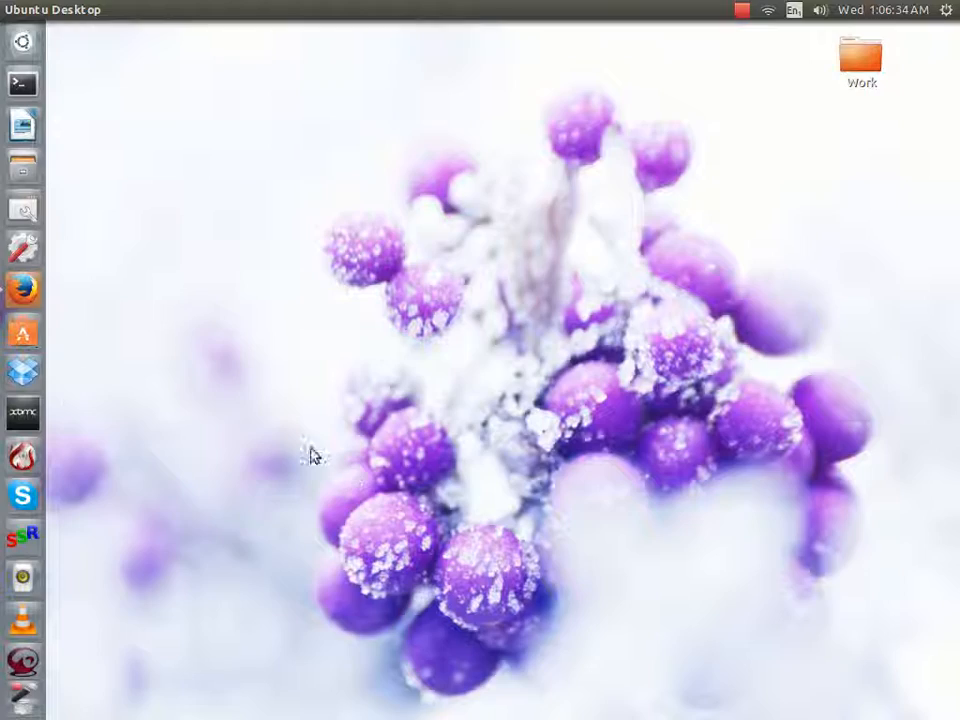
left_click(22, 290)
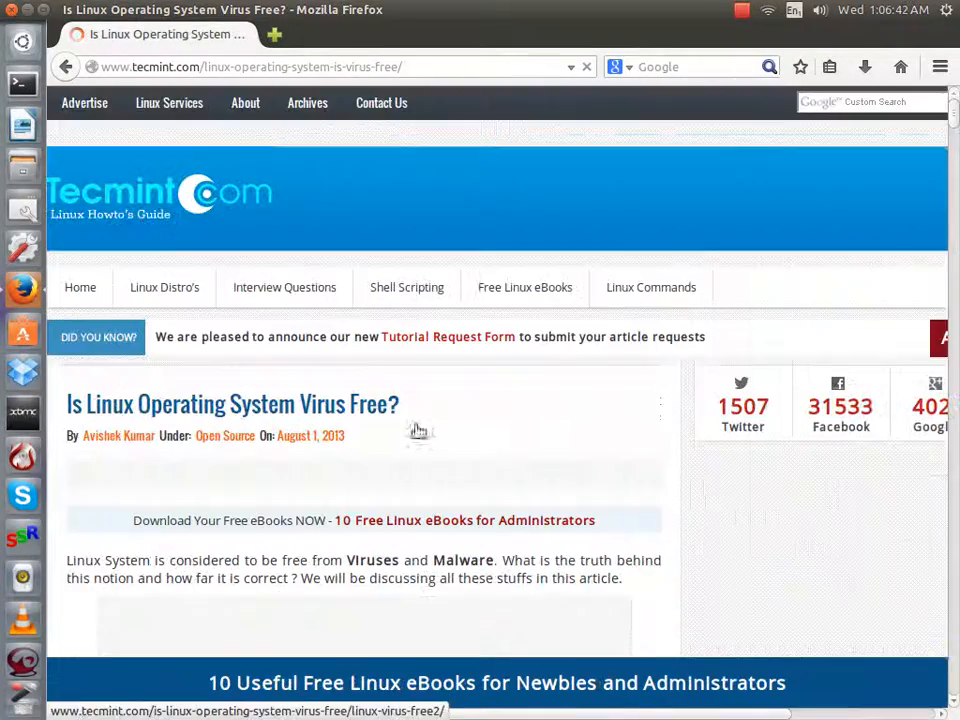
scroll("down", 3)
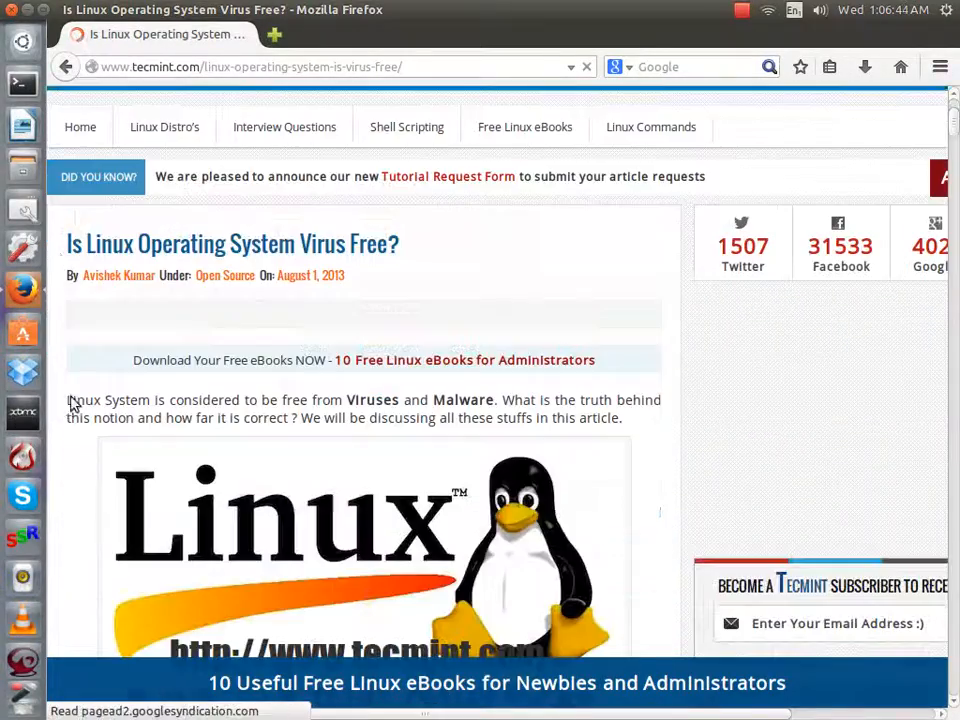
scroll("down", 3)
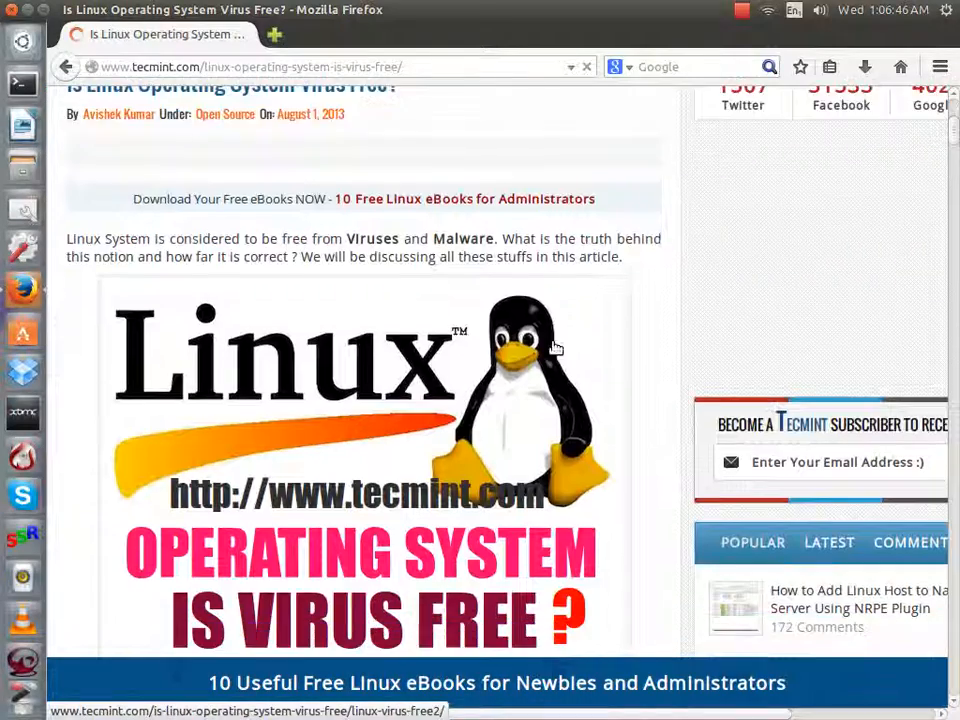
scroll("down", 3)
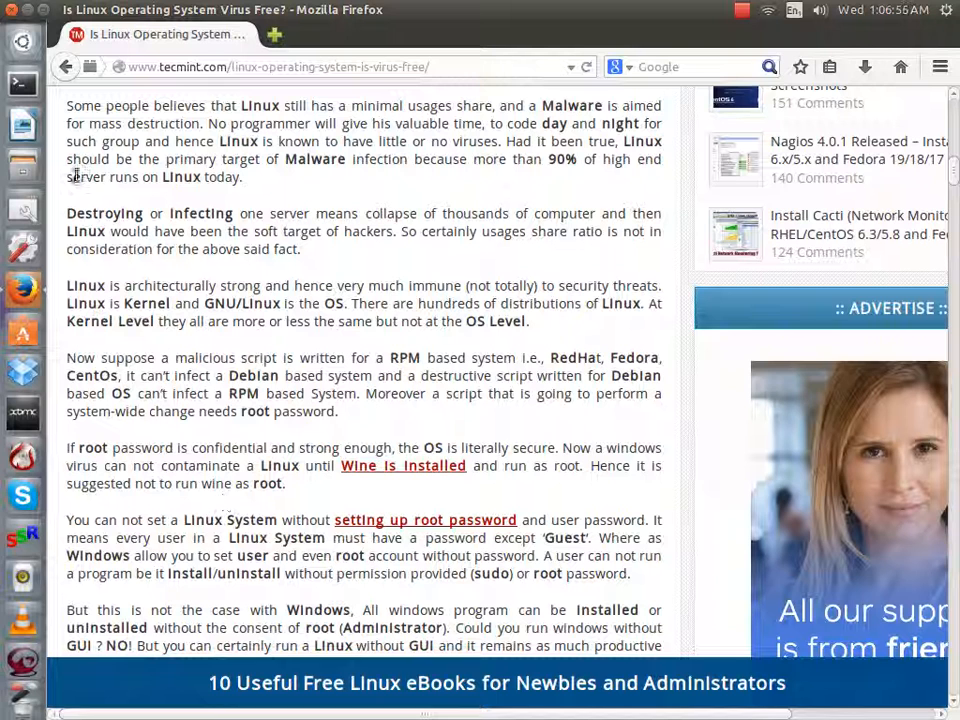
double_click(84, 285)
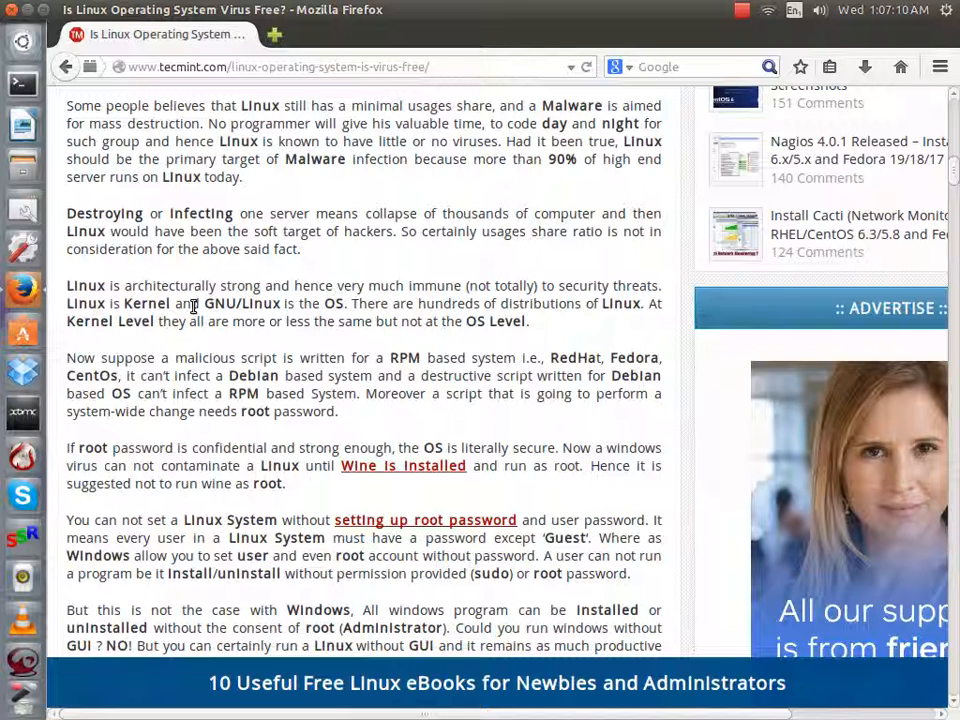
double_click(334, 303)
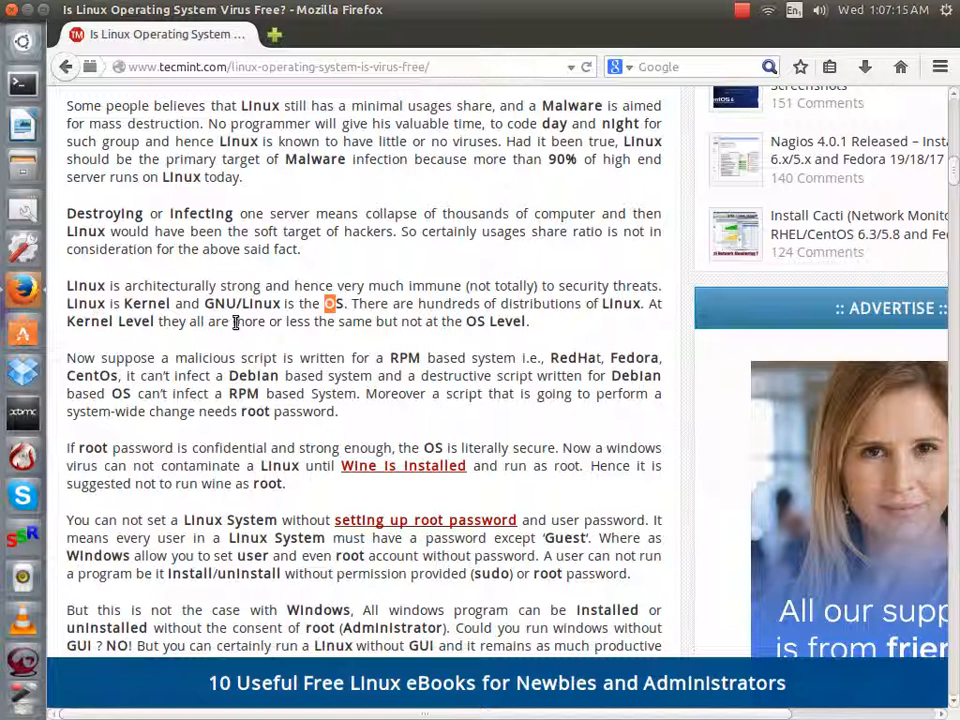
mouse_move(514, 311)
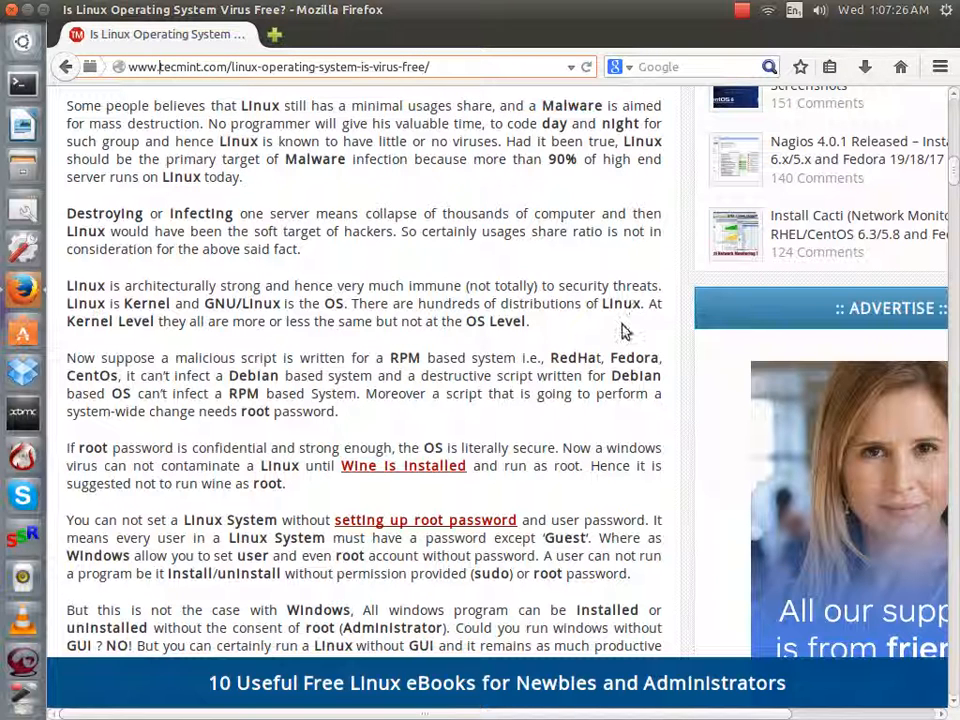
mouse_move(466, 8)
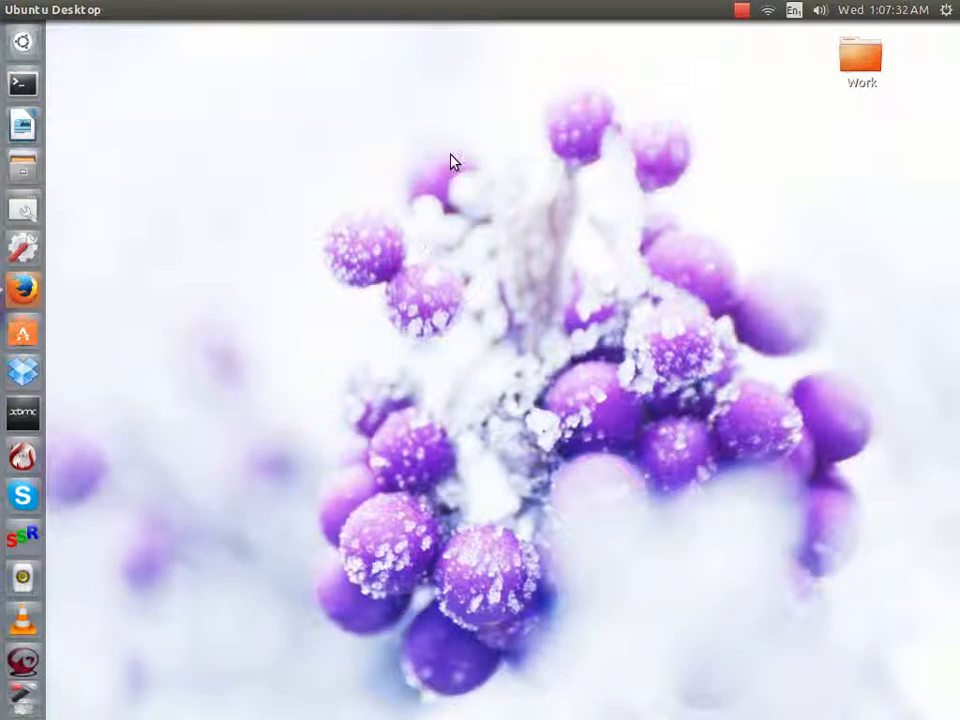
left_click(22, 289)
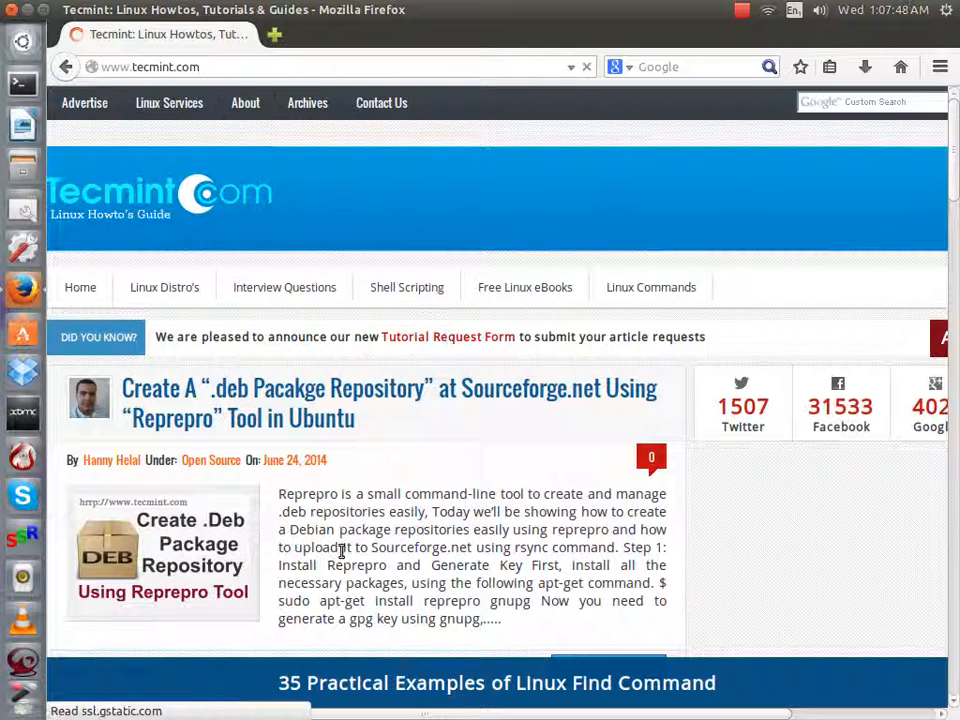
scroll("down", 3)
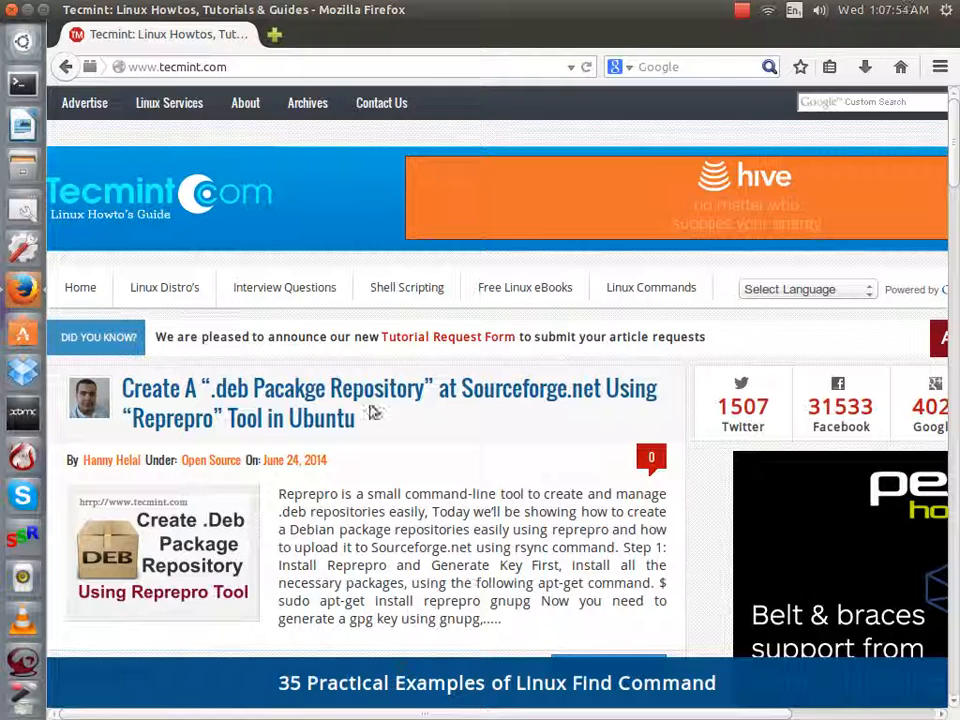
mouse_move(646, 297)
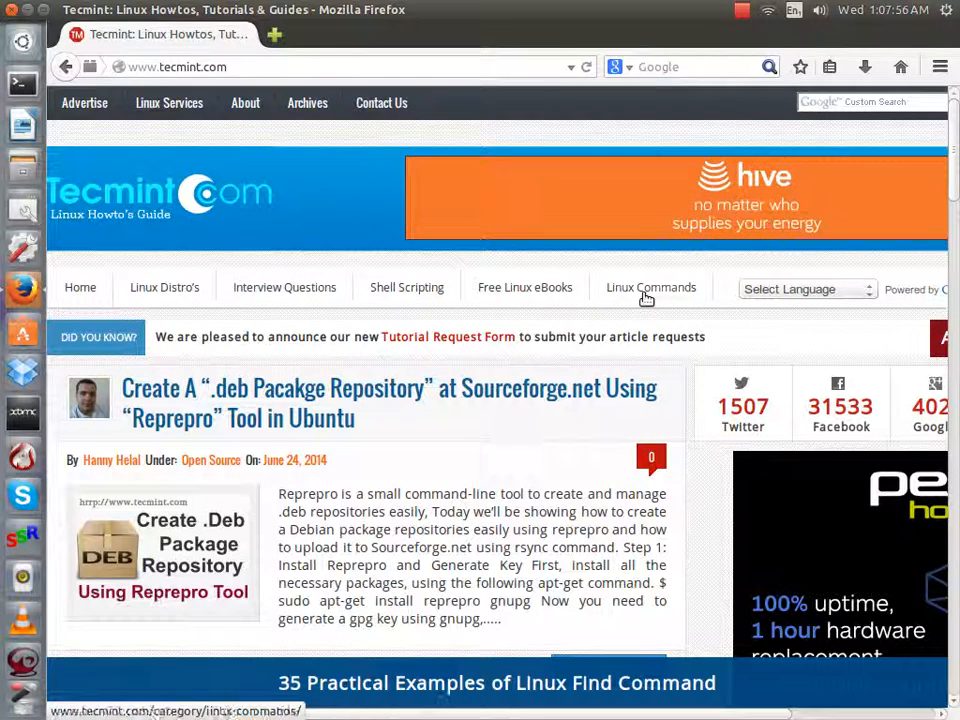
left_click(650, 287)
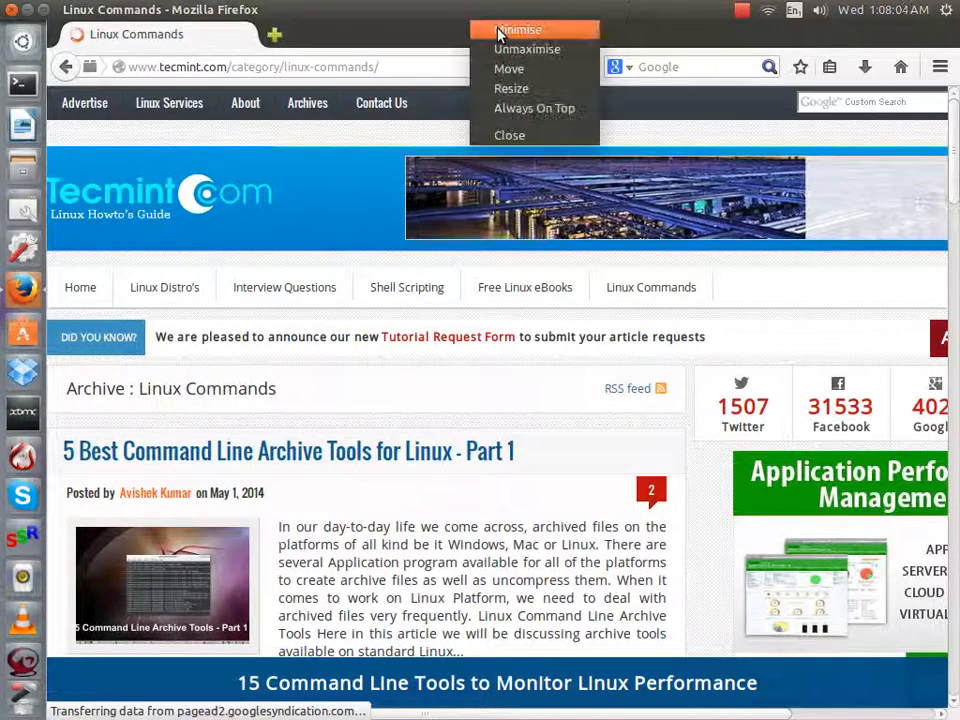
left_click(522, 29)
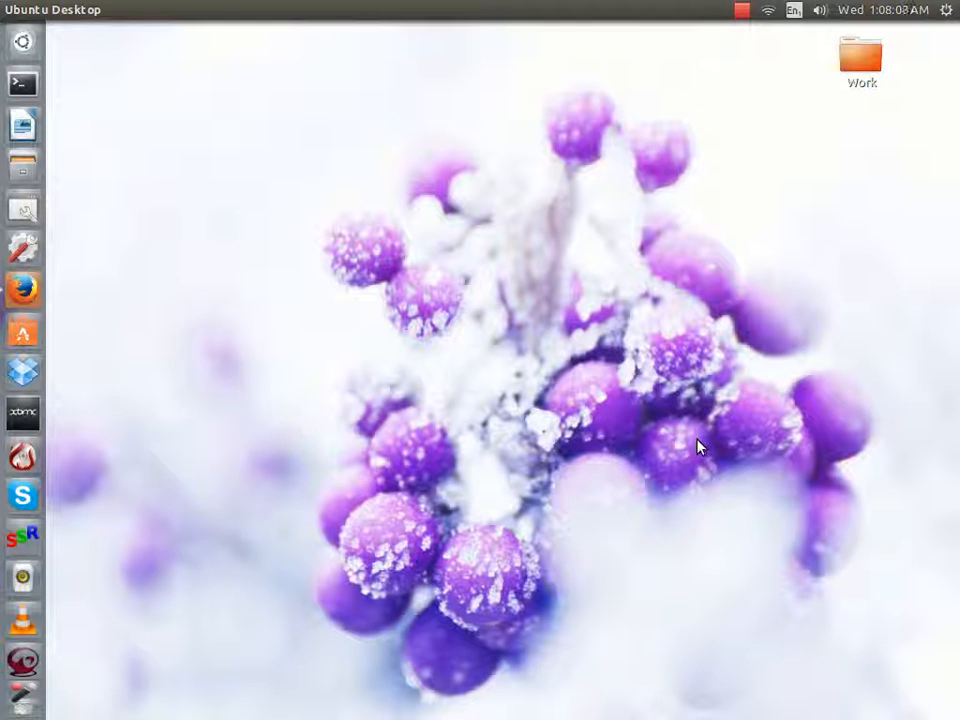
left_click(947, 11)
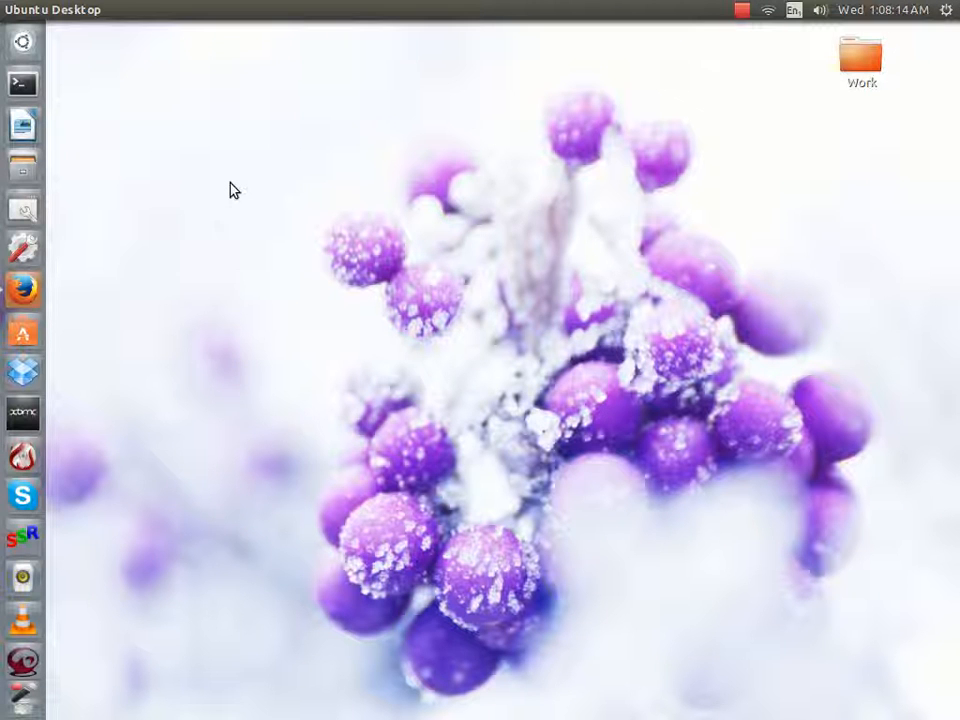
mouse_move(422, 206)
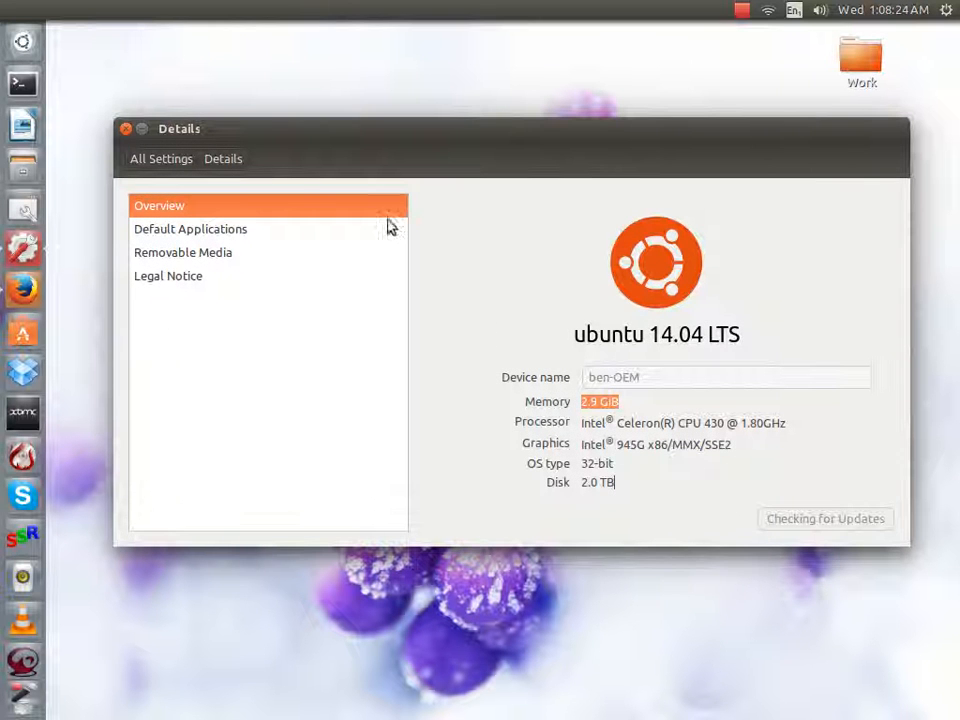
left_click(168, 275)
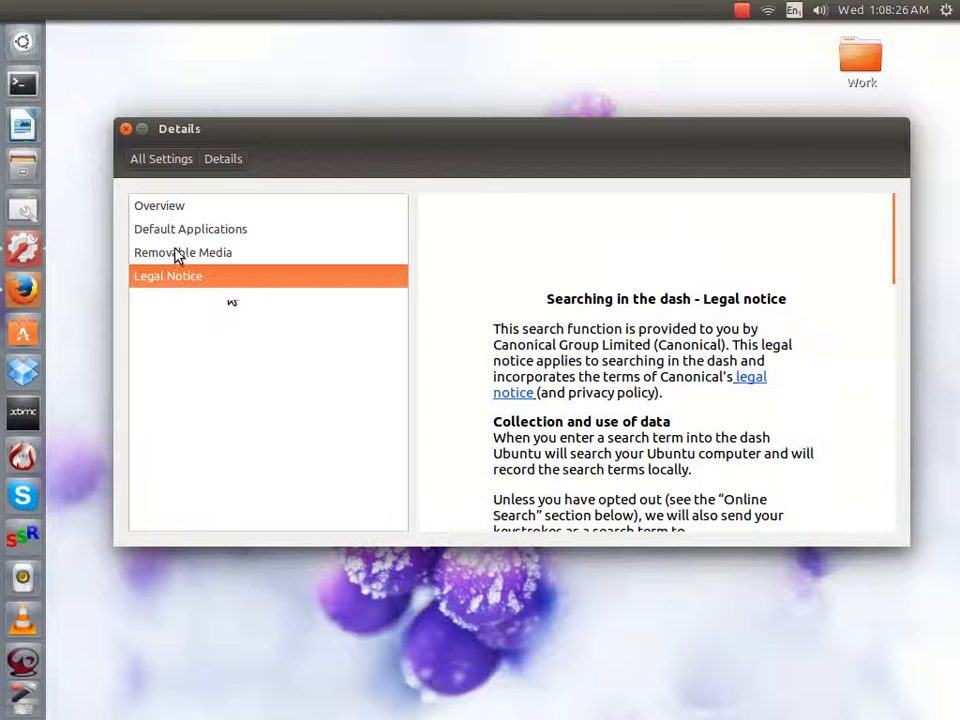
left_click(190, 229)
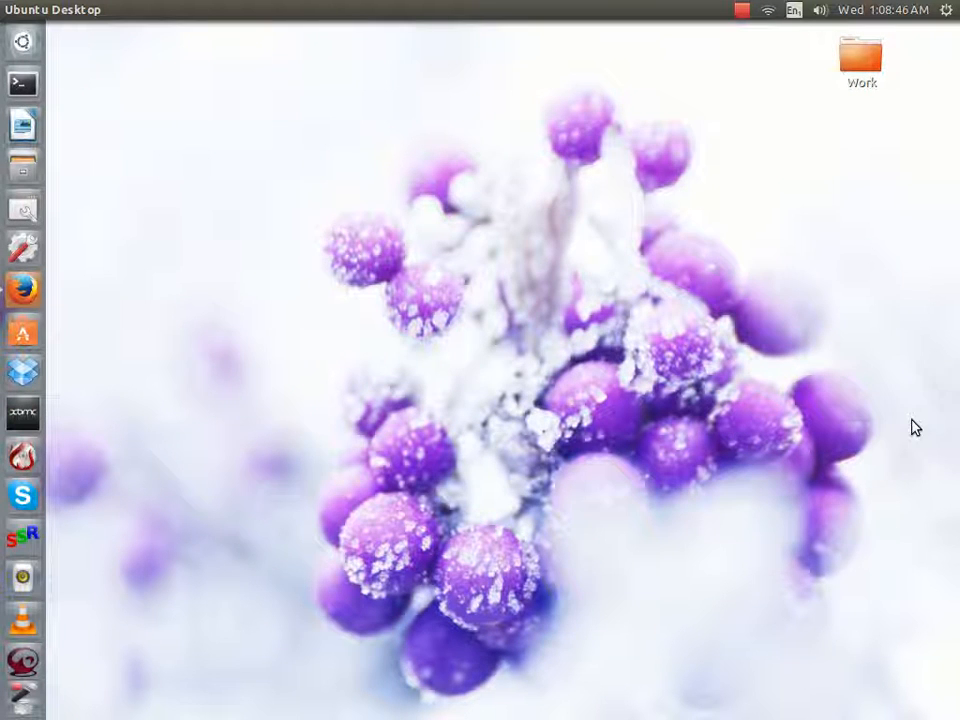
mouse_move(80, 441)
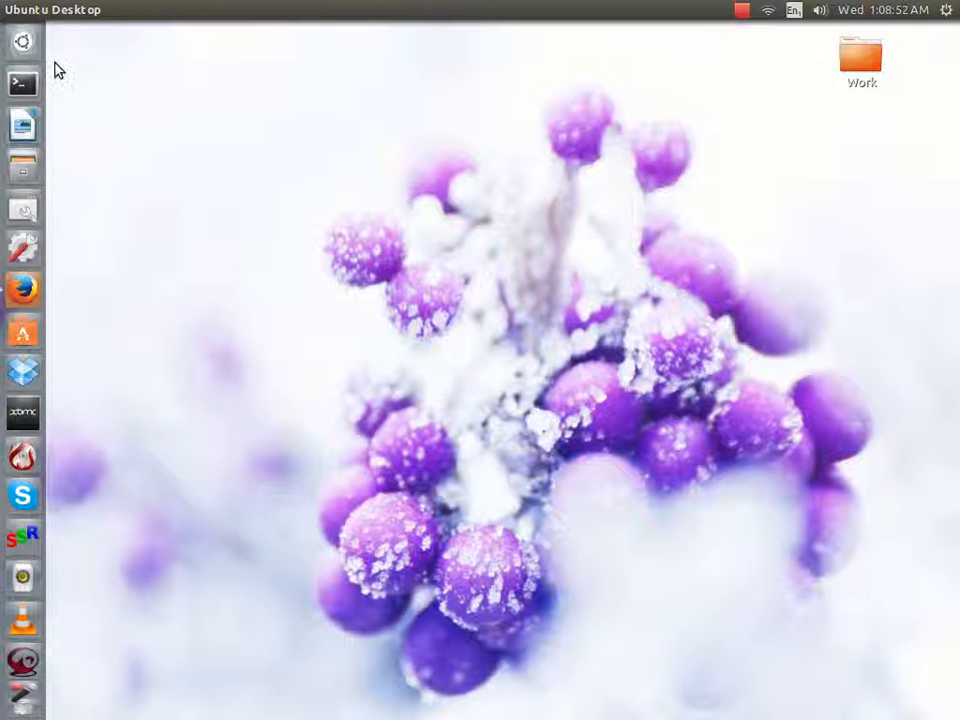
mouse_move(110, 177)
type("W")
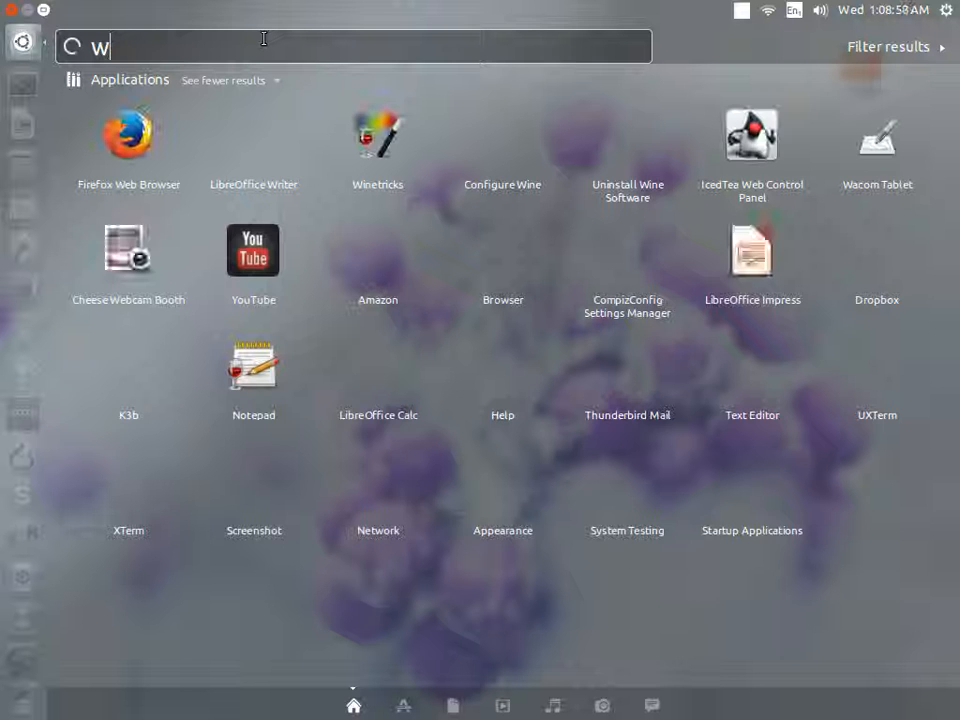
type("in")
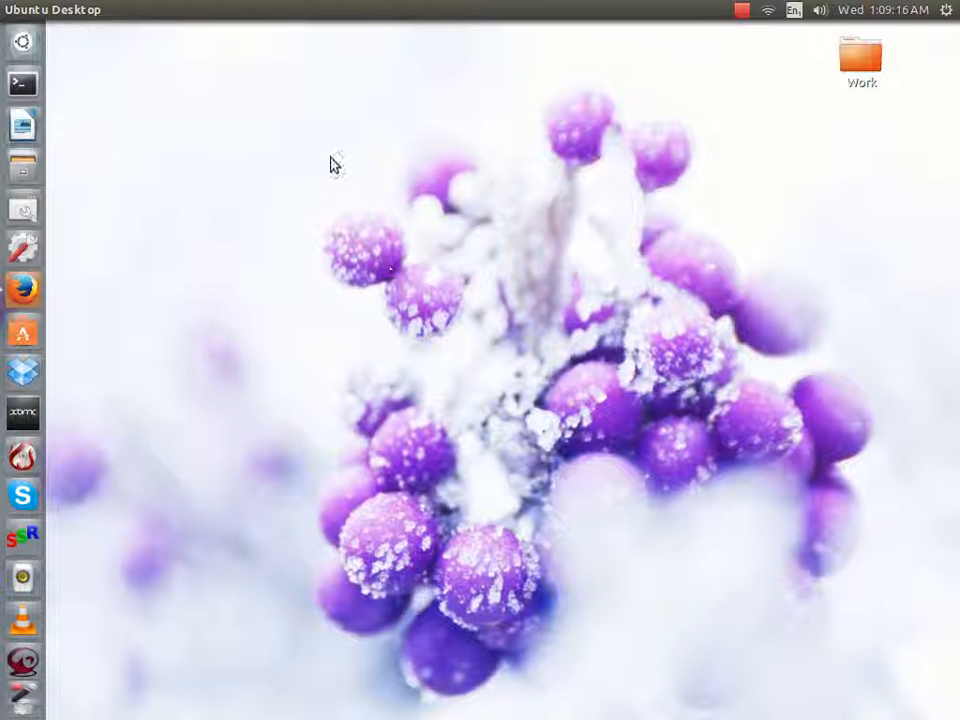
mouse_move(676, 9)
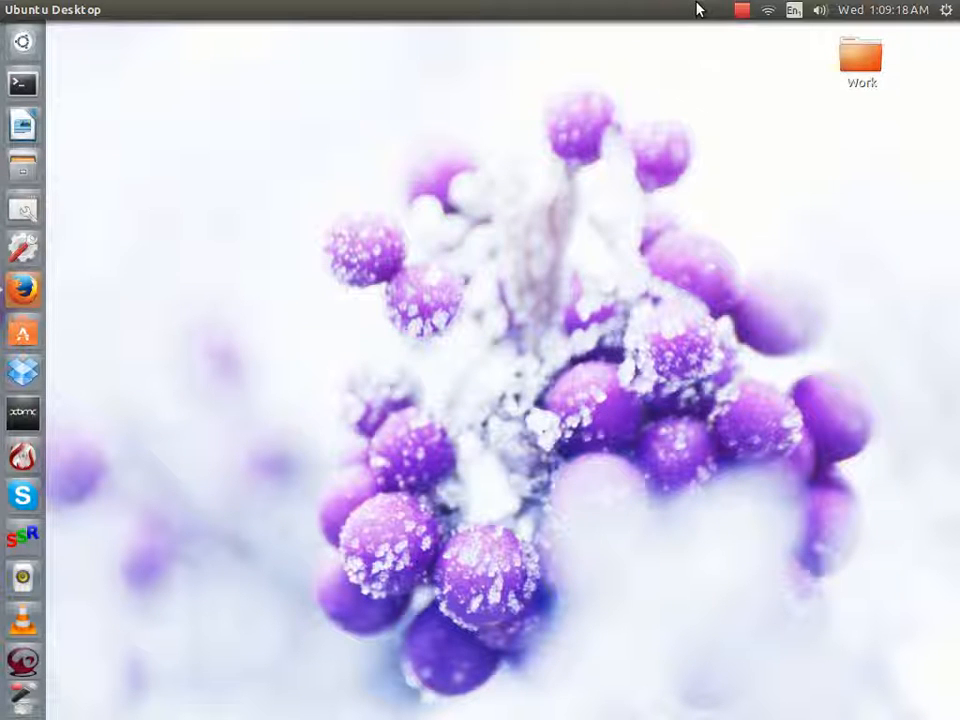